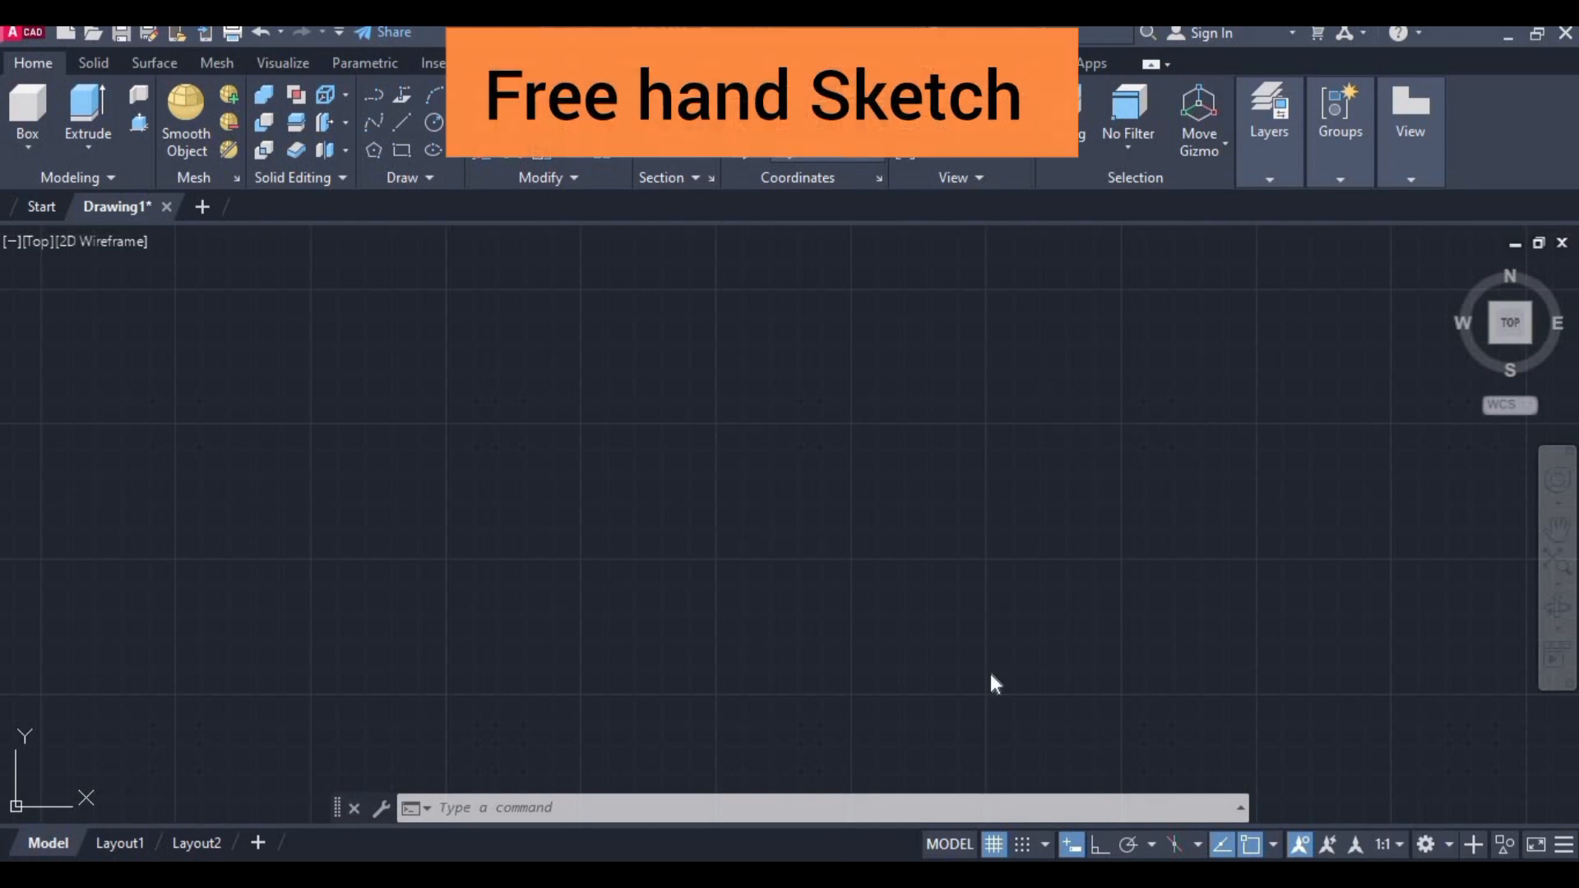
pyautogui.moveTo(1098, 844)
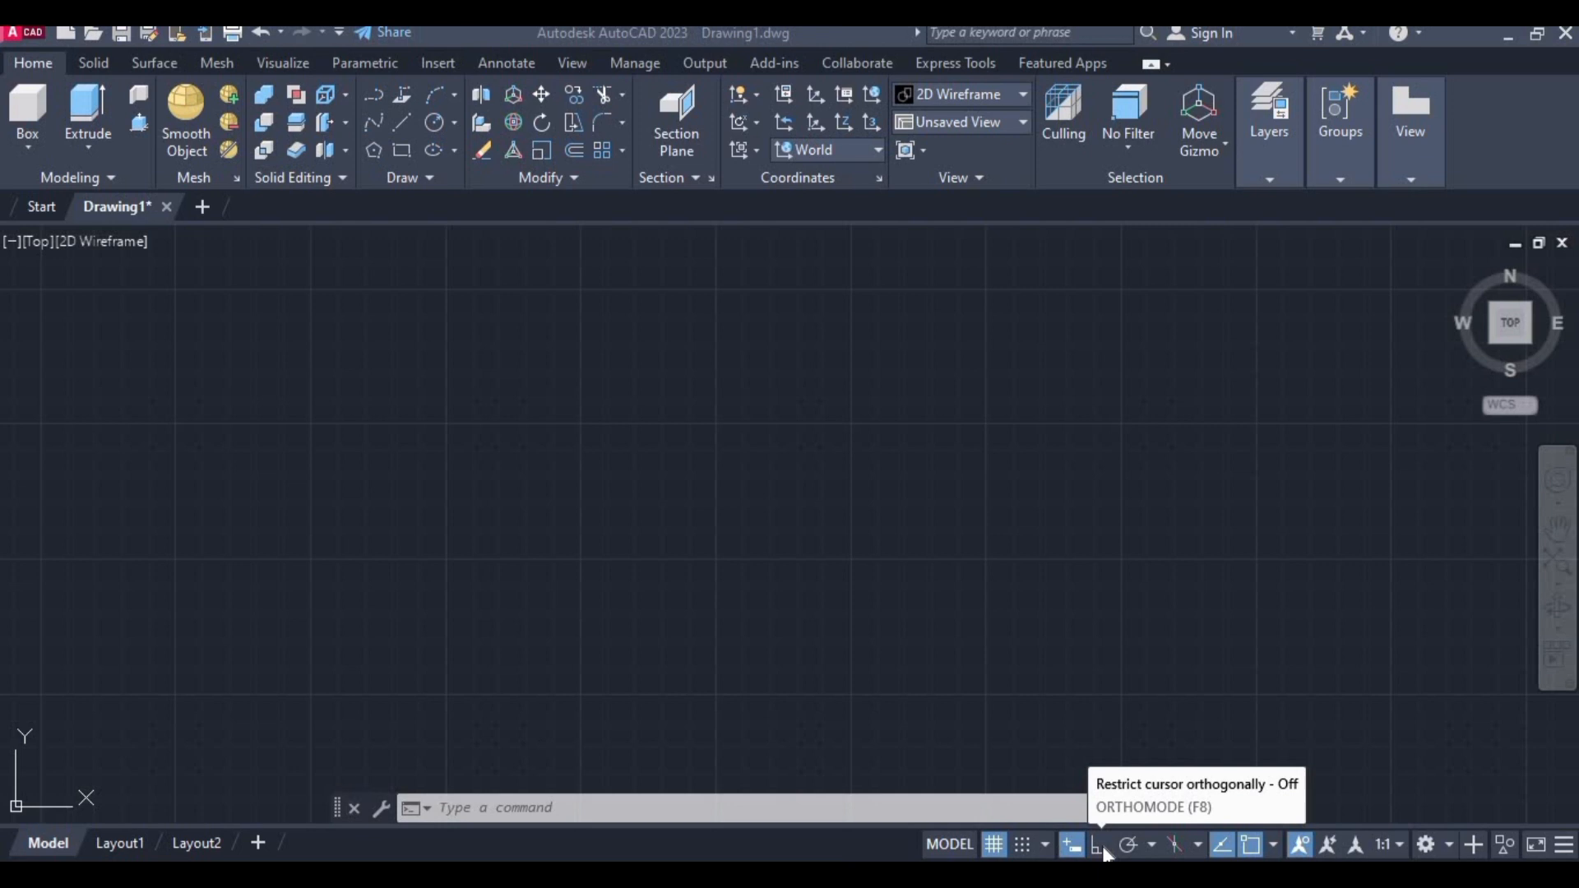
pyautogui.moveTo(1037, 750)
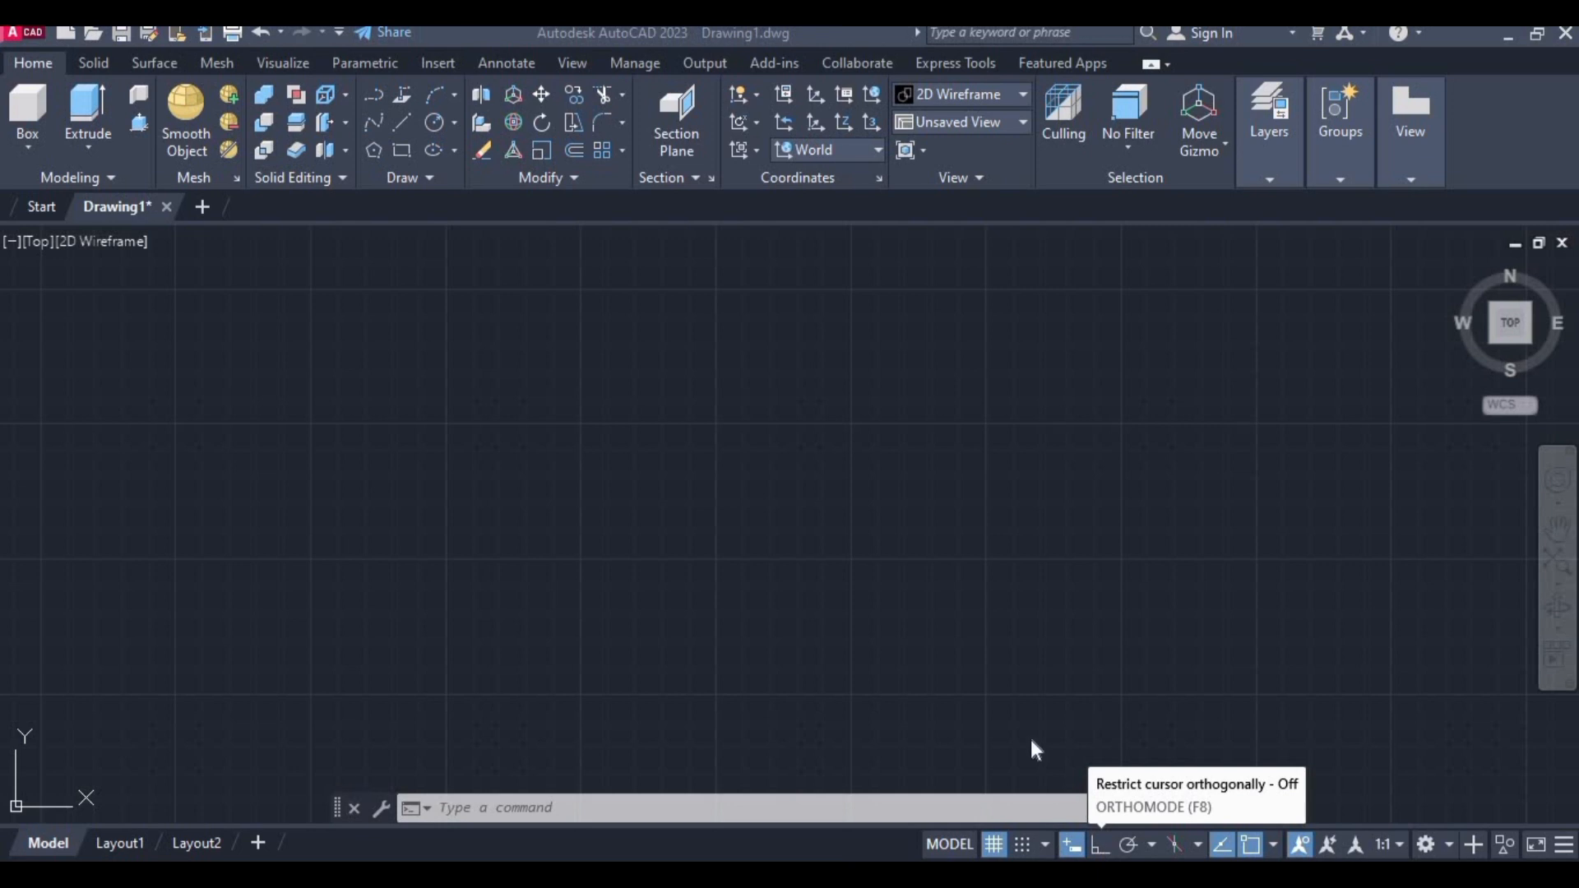
pyautogui.moveTo(531, 474)
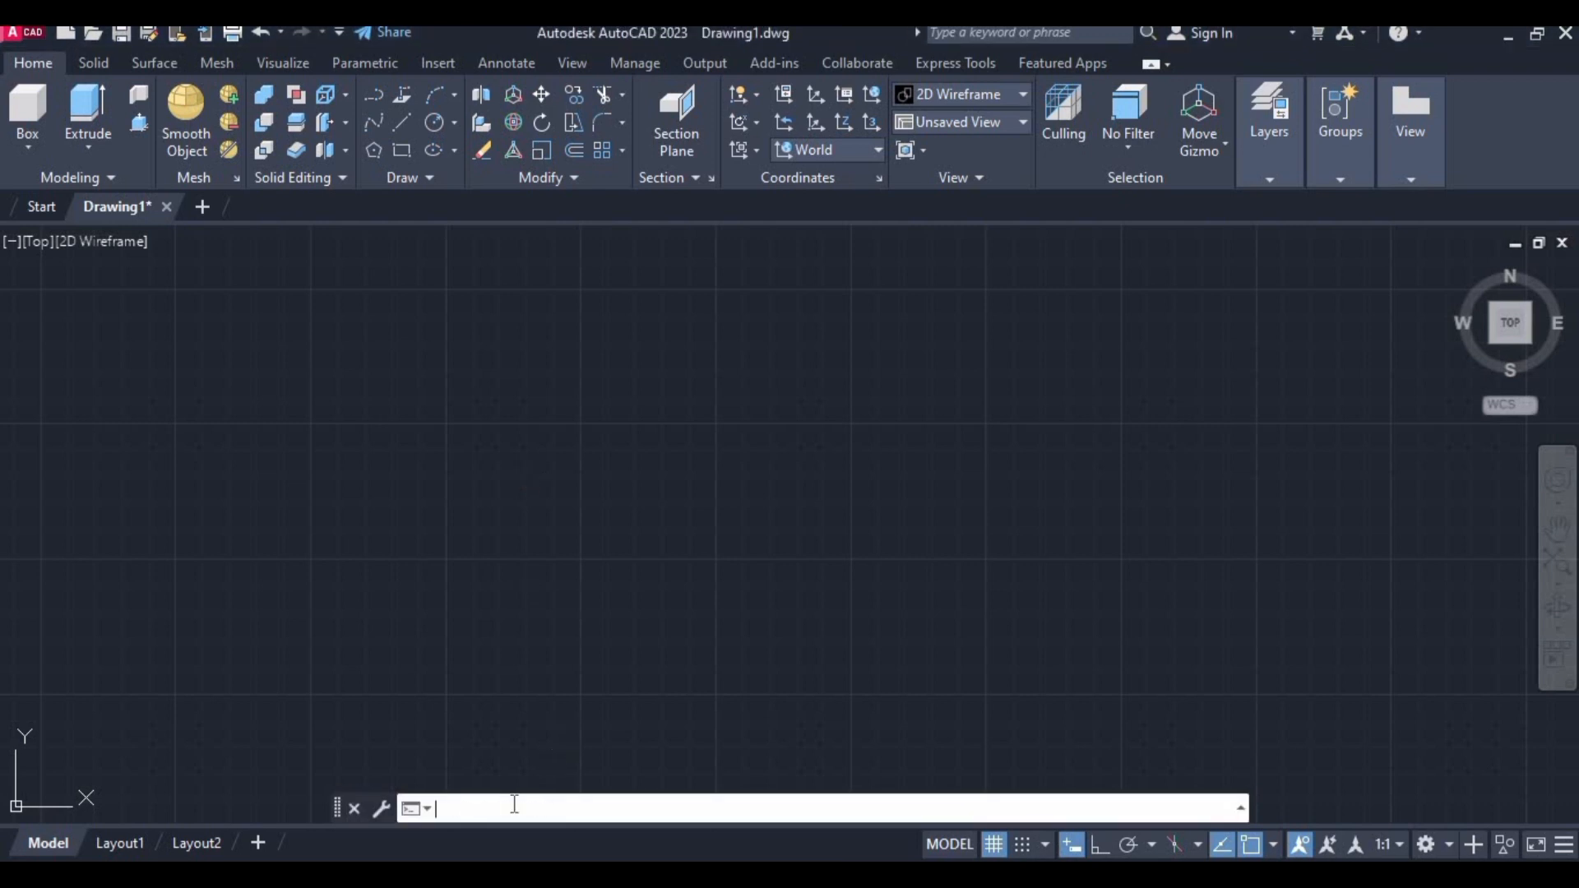
# Draw a 10-unit line from a point left of centre, then end the Line command.
pyautogui.write('L')
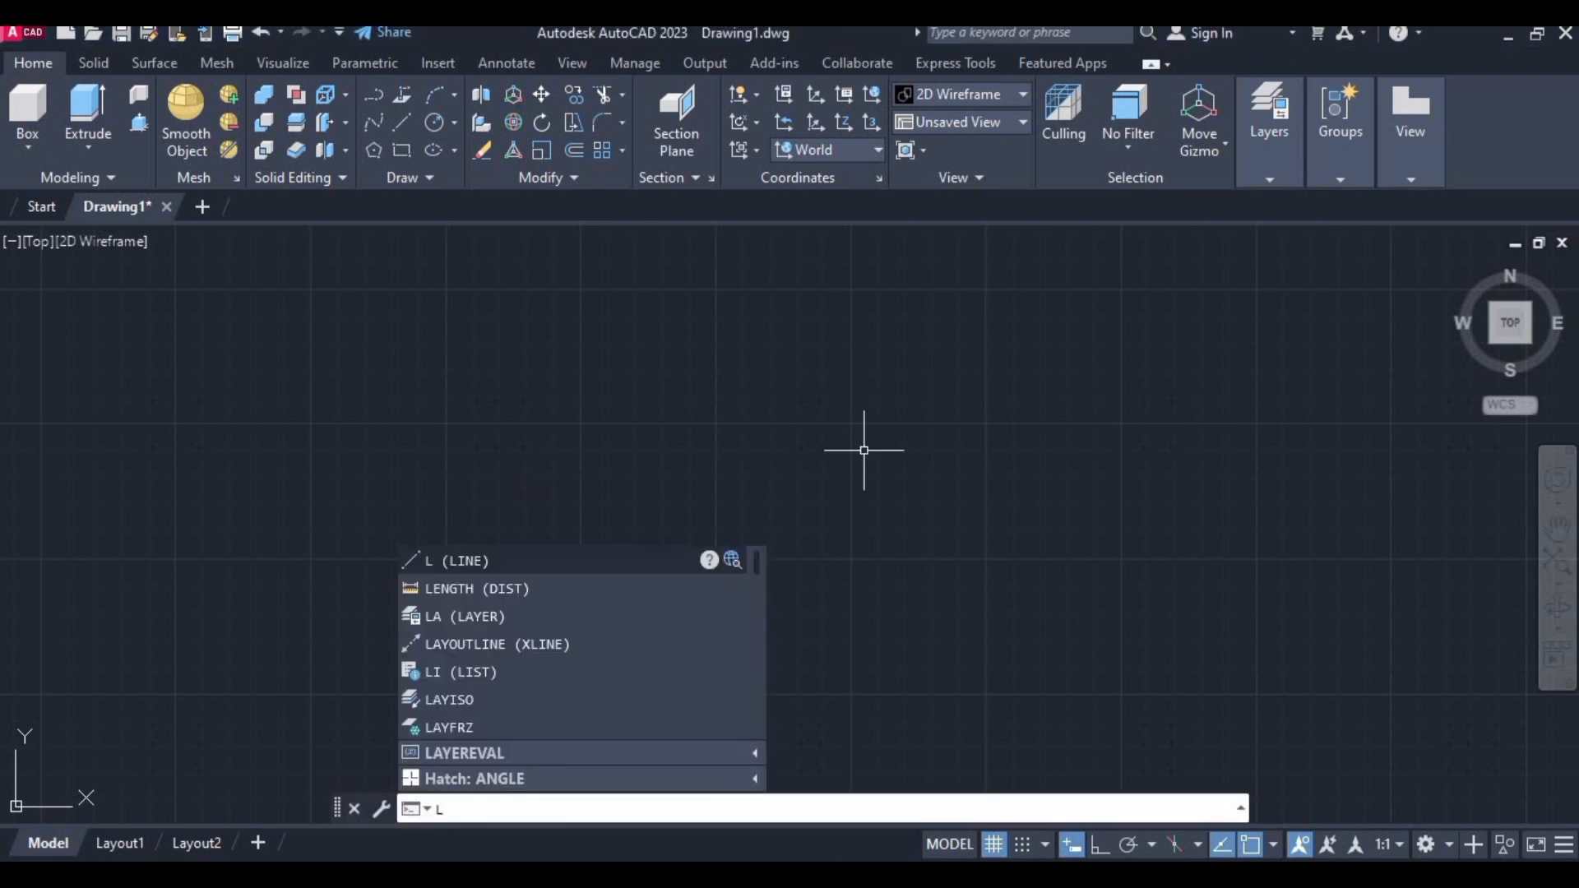
pyautogui.moveTo(505, 562)
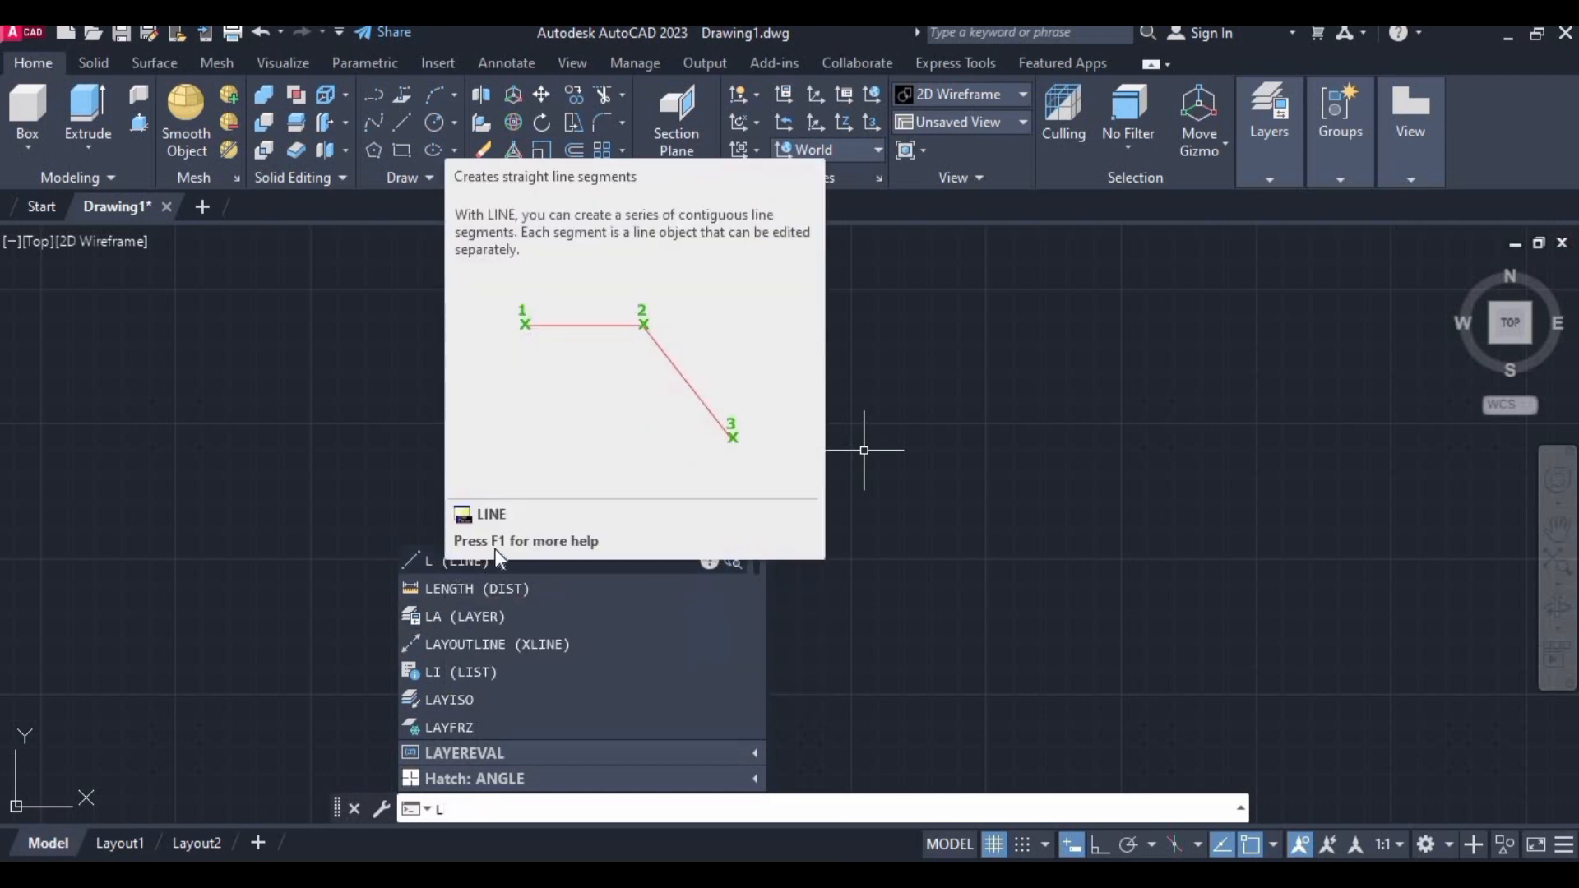
pyautogui.press('Escape')
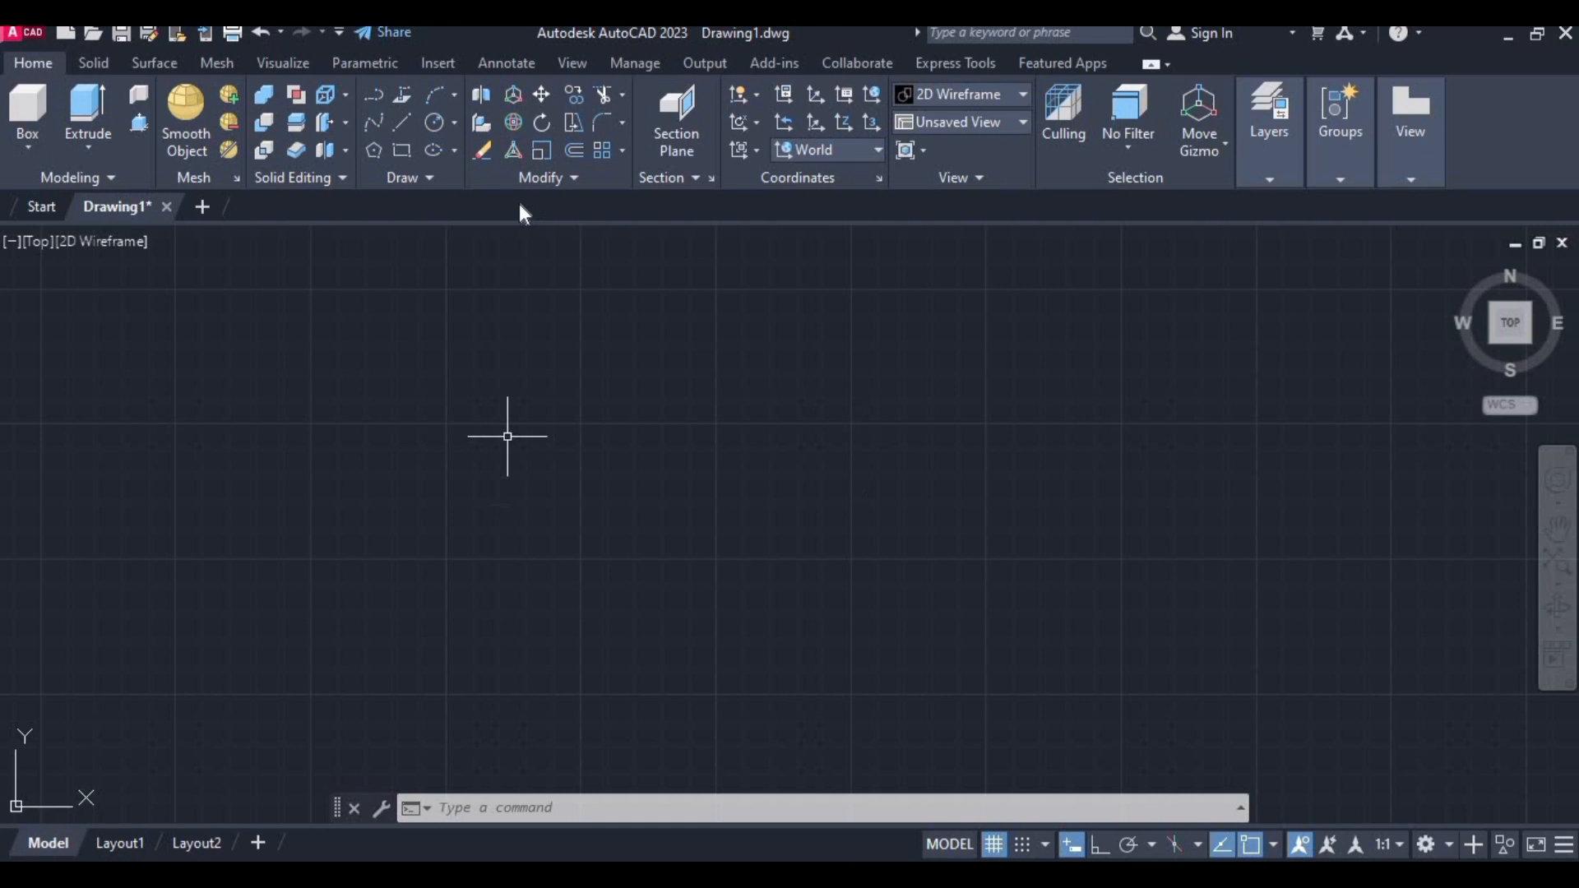
pyautogui.moveTo(402, 121)
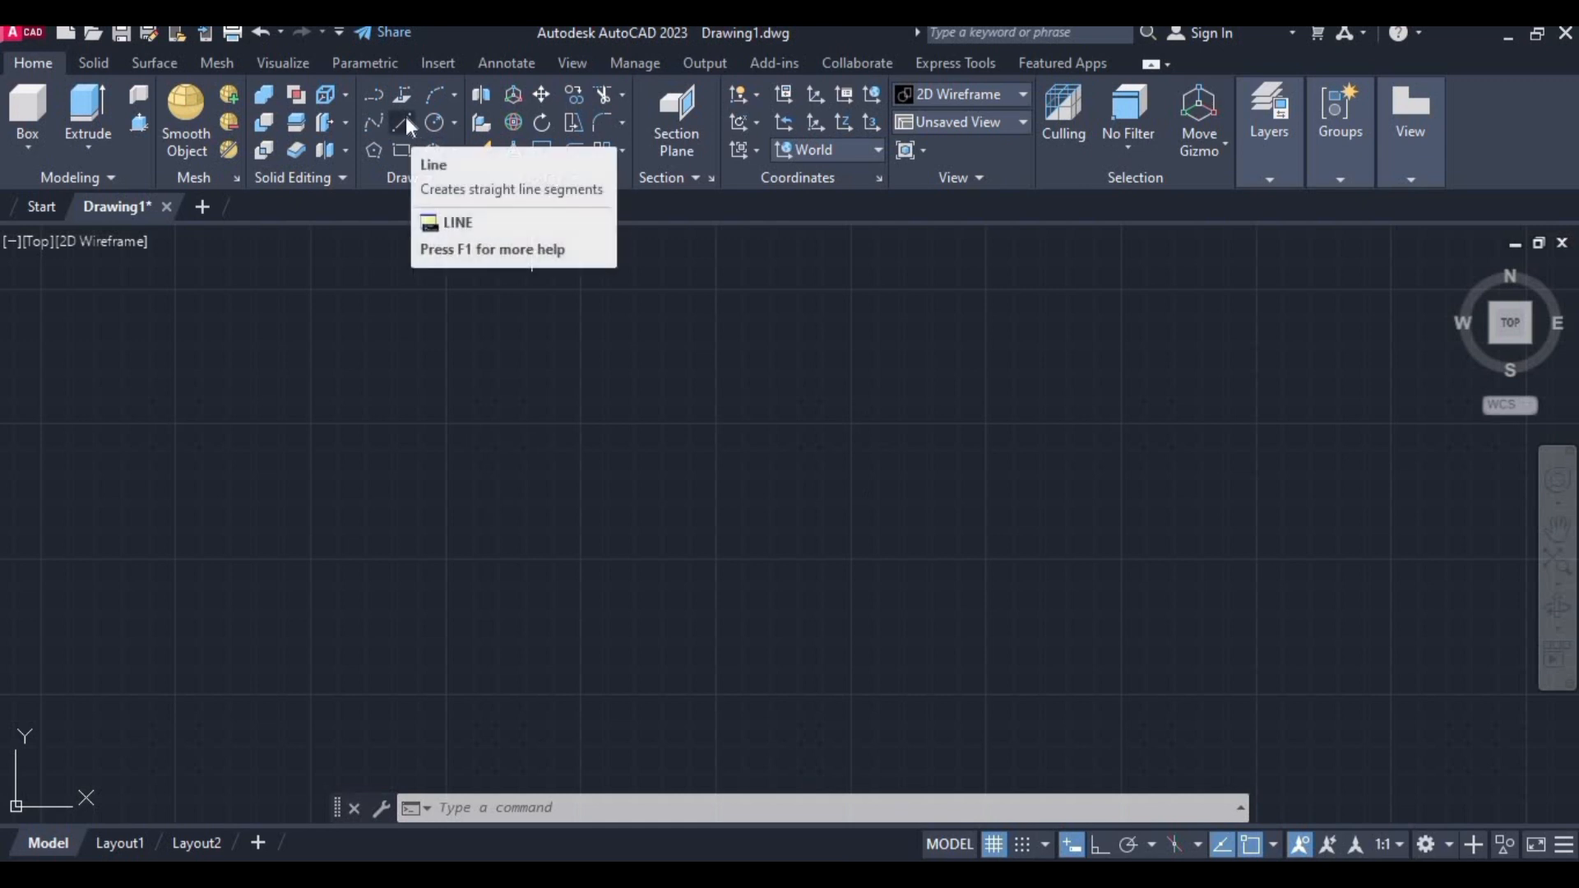
pyautogui.click(403, 121)
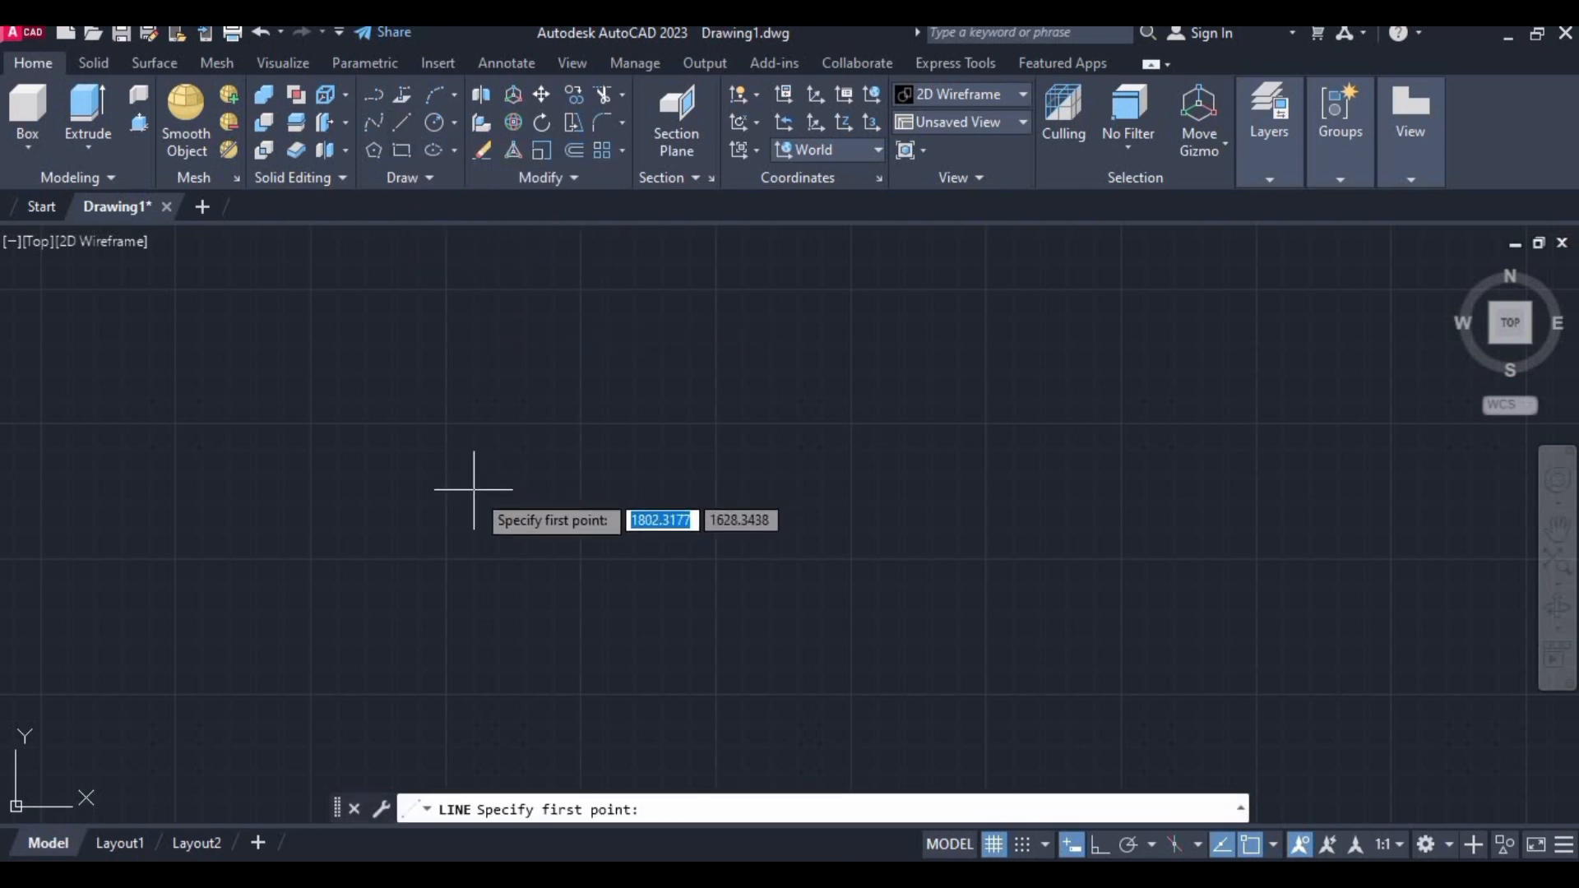
pyautogui.click(473, 487)
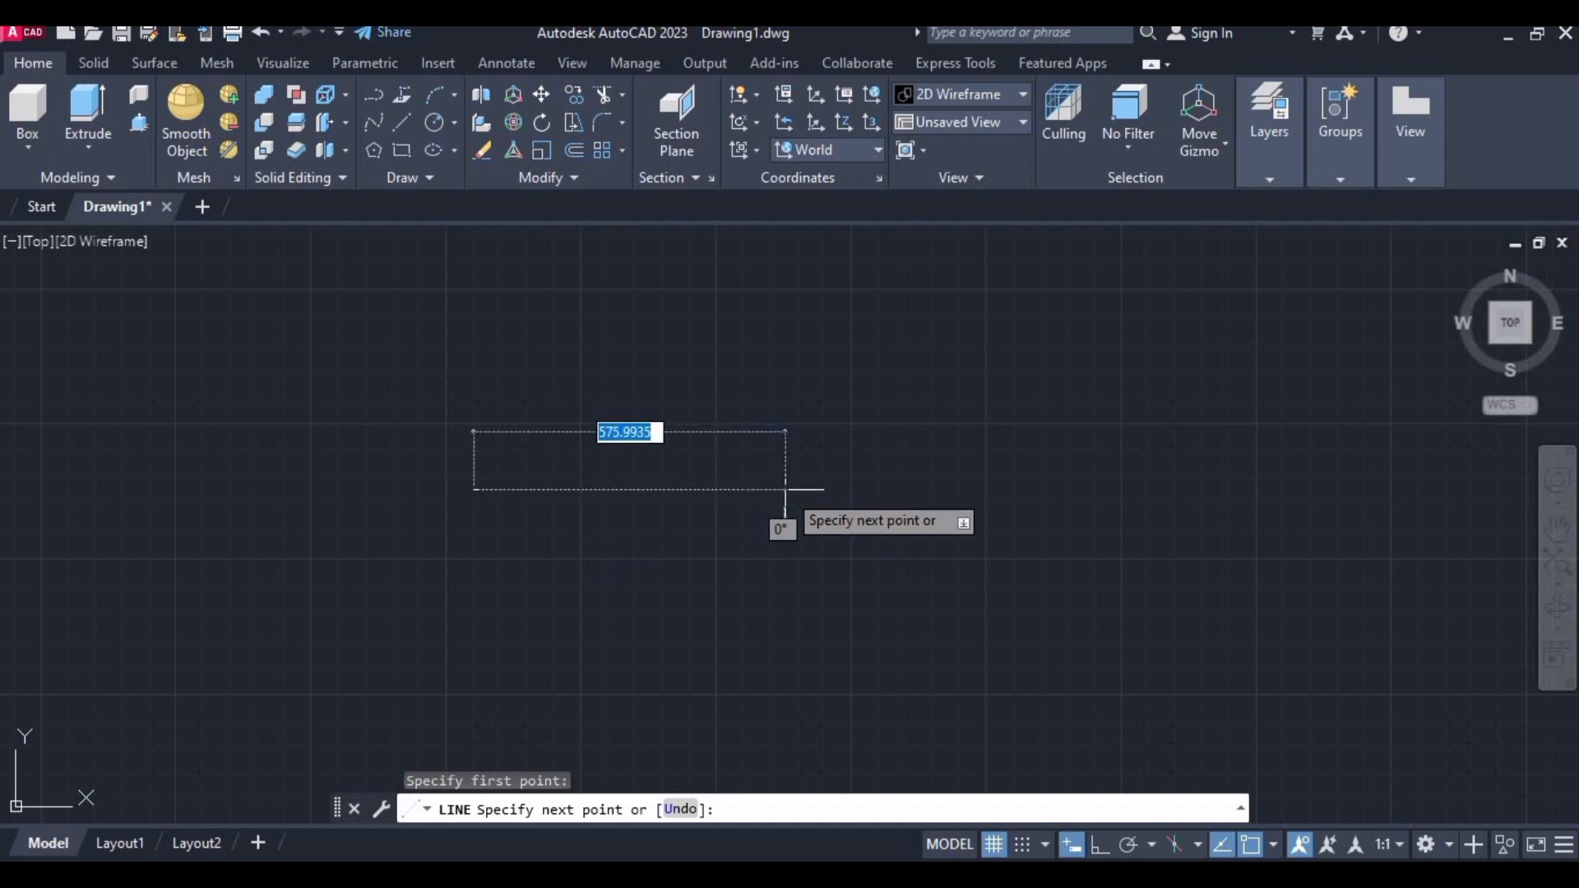
pyautogui.write('1')
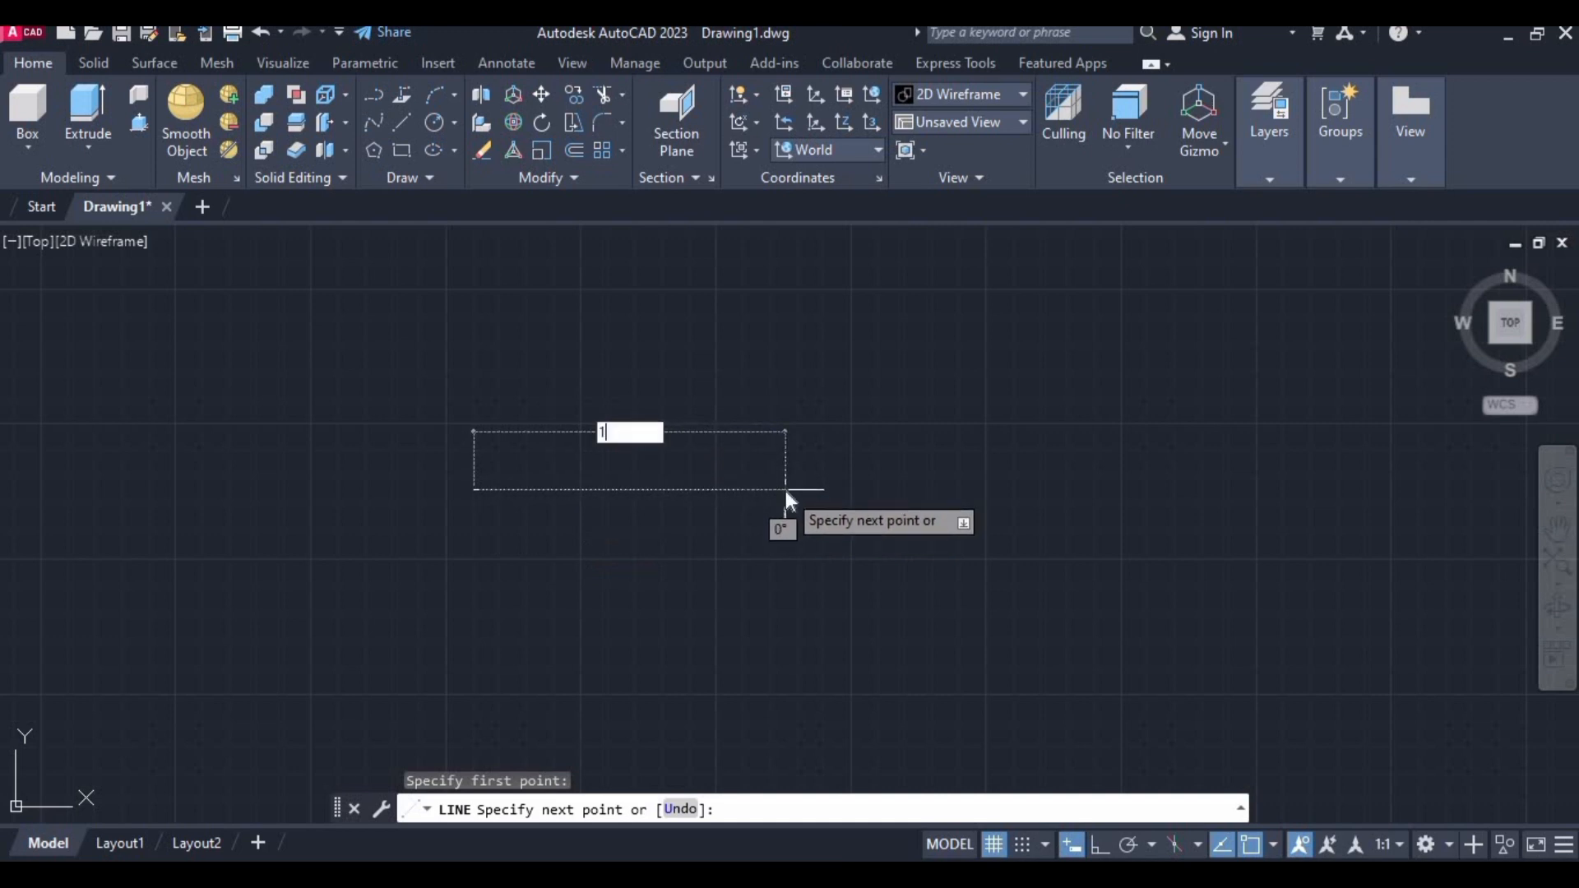
pyautogui.write('0')
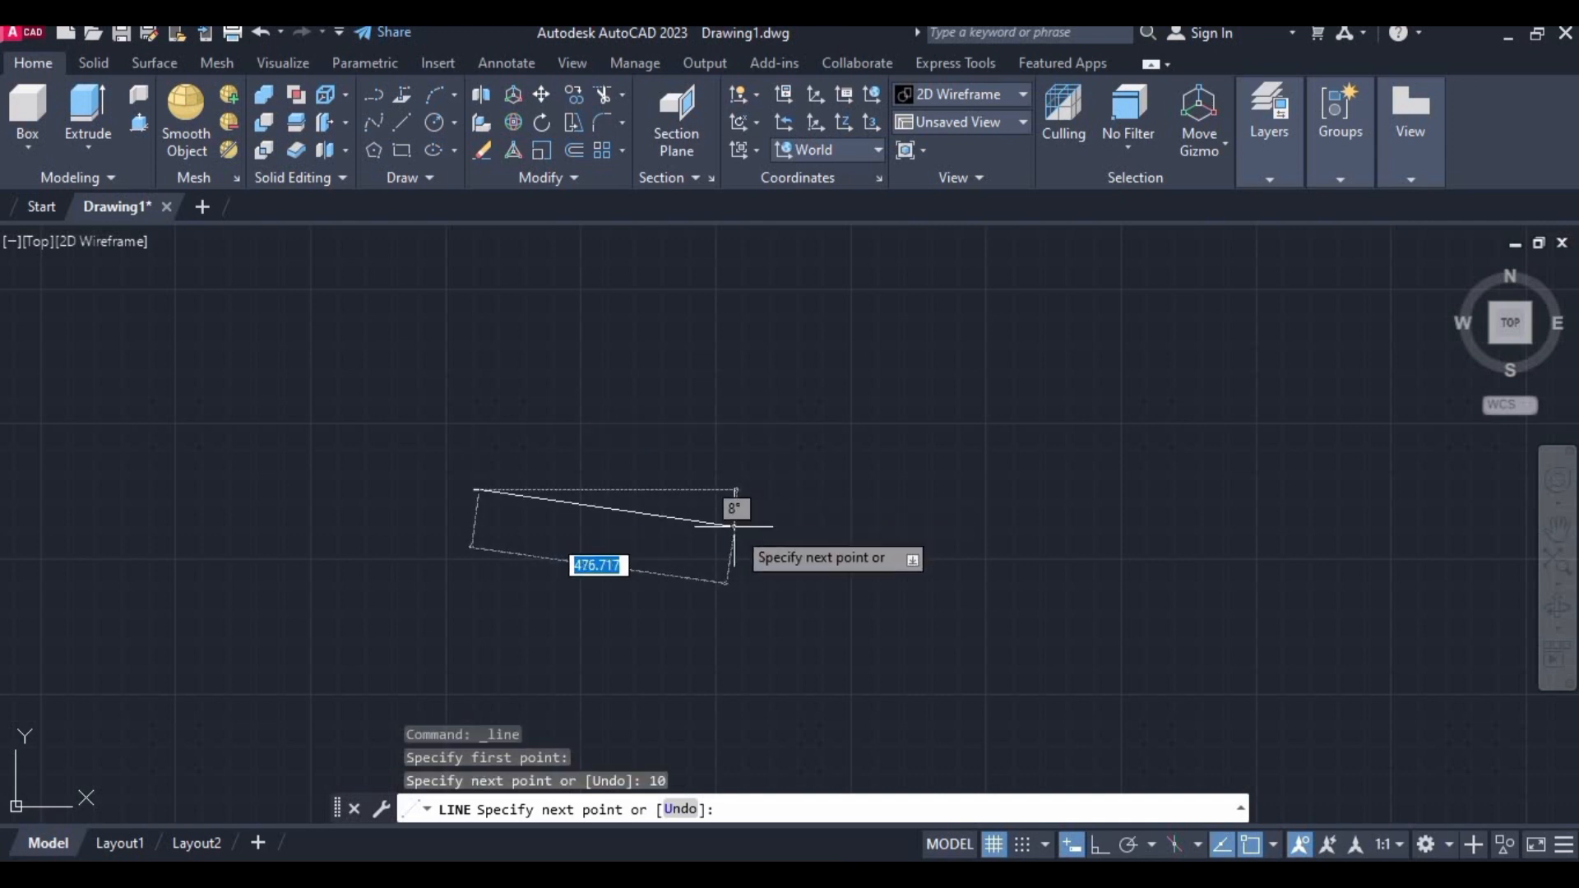
pyautogui.press('Escape')
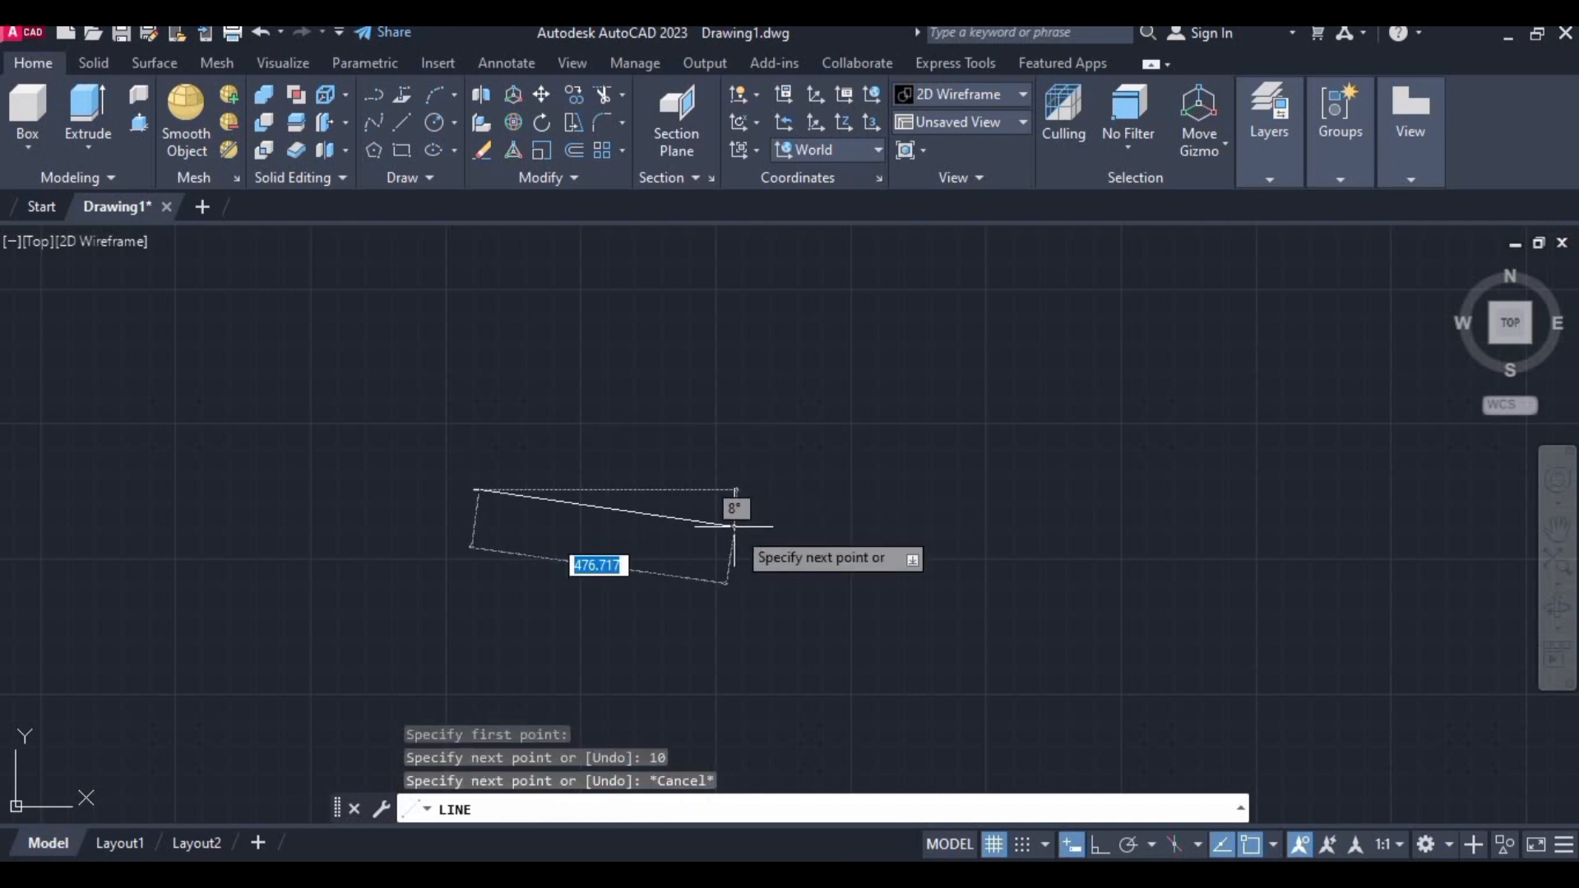
pyautogui.press('Escape')
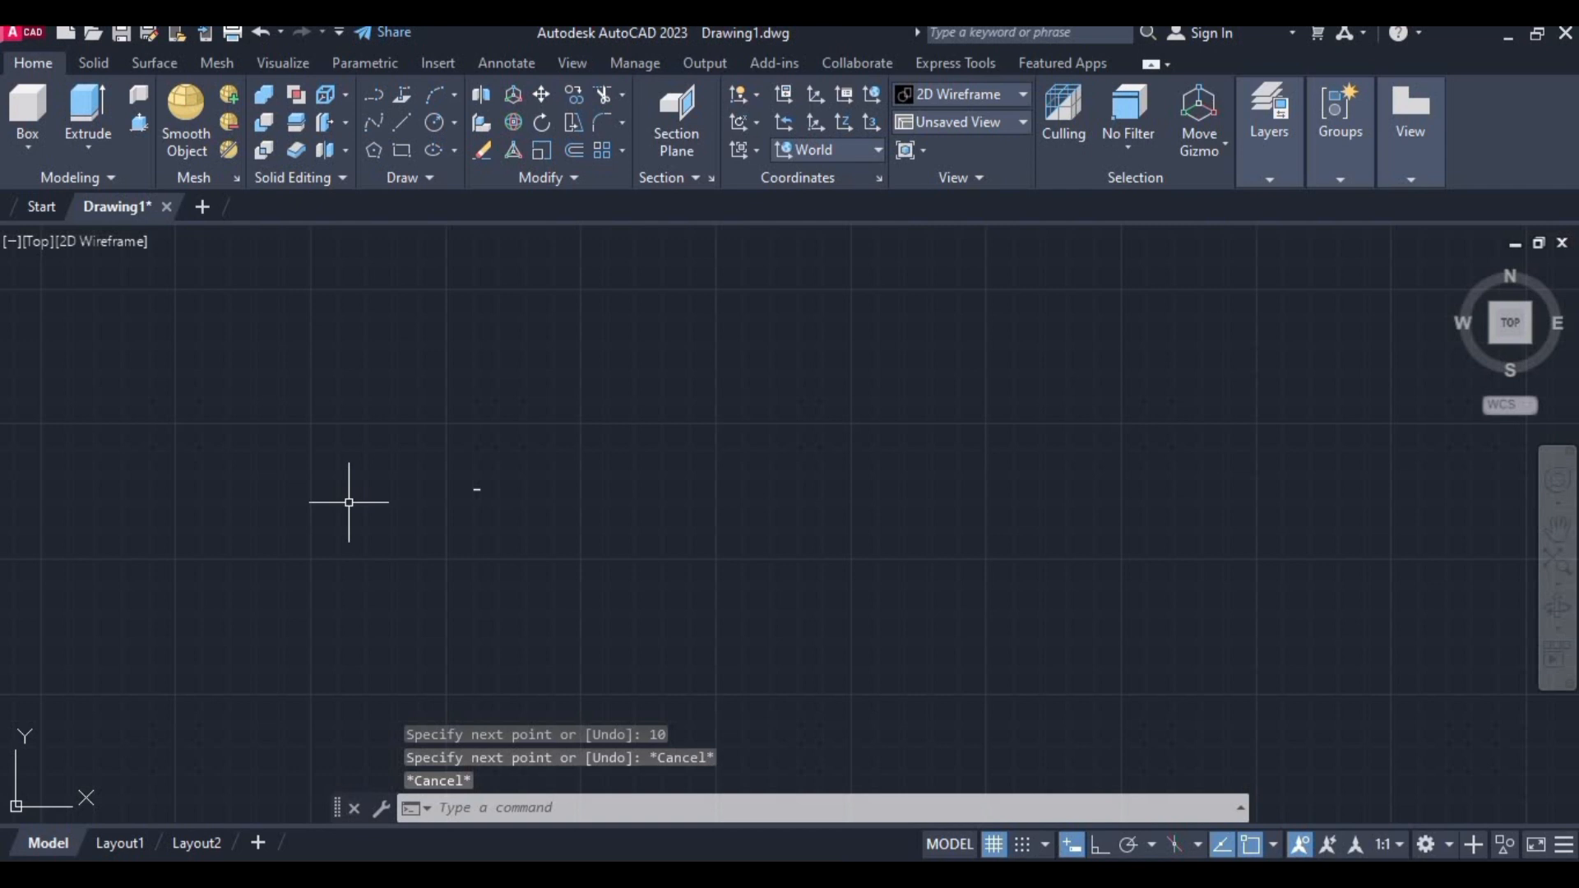
pyautogui.moveTo(480, 480)
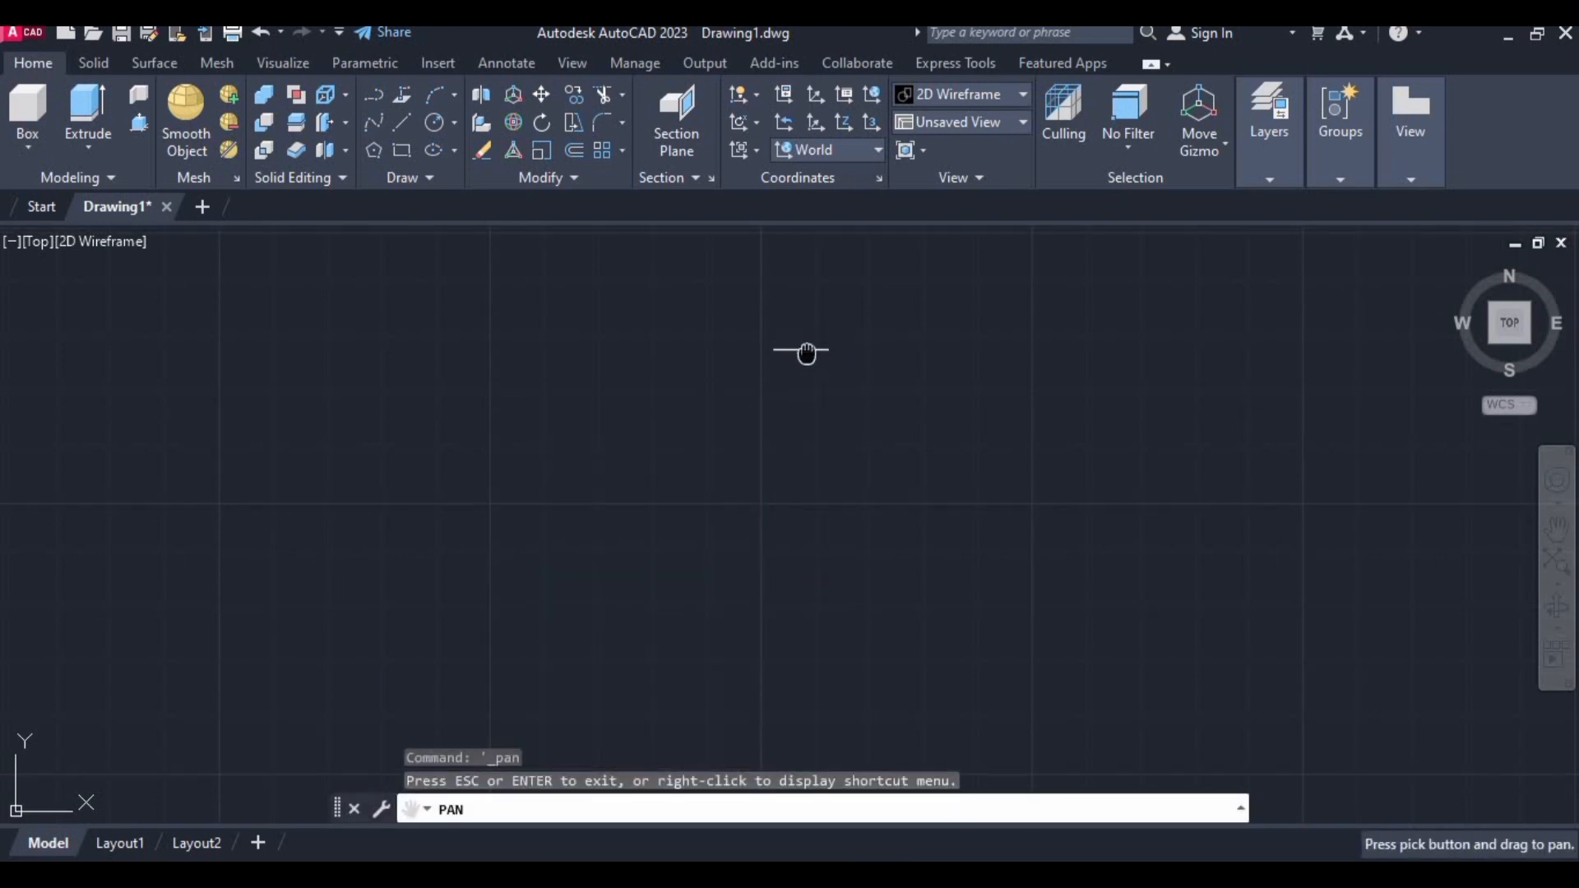
# Pan the view so the short 10-unit line is clearly visible.
pyautogui.moveTo(806, 353); pyautogui.dragTo(759, 501)
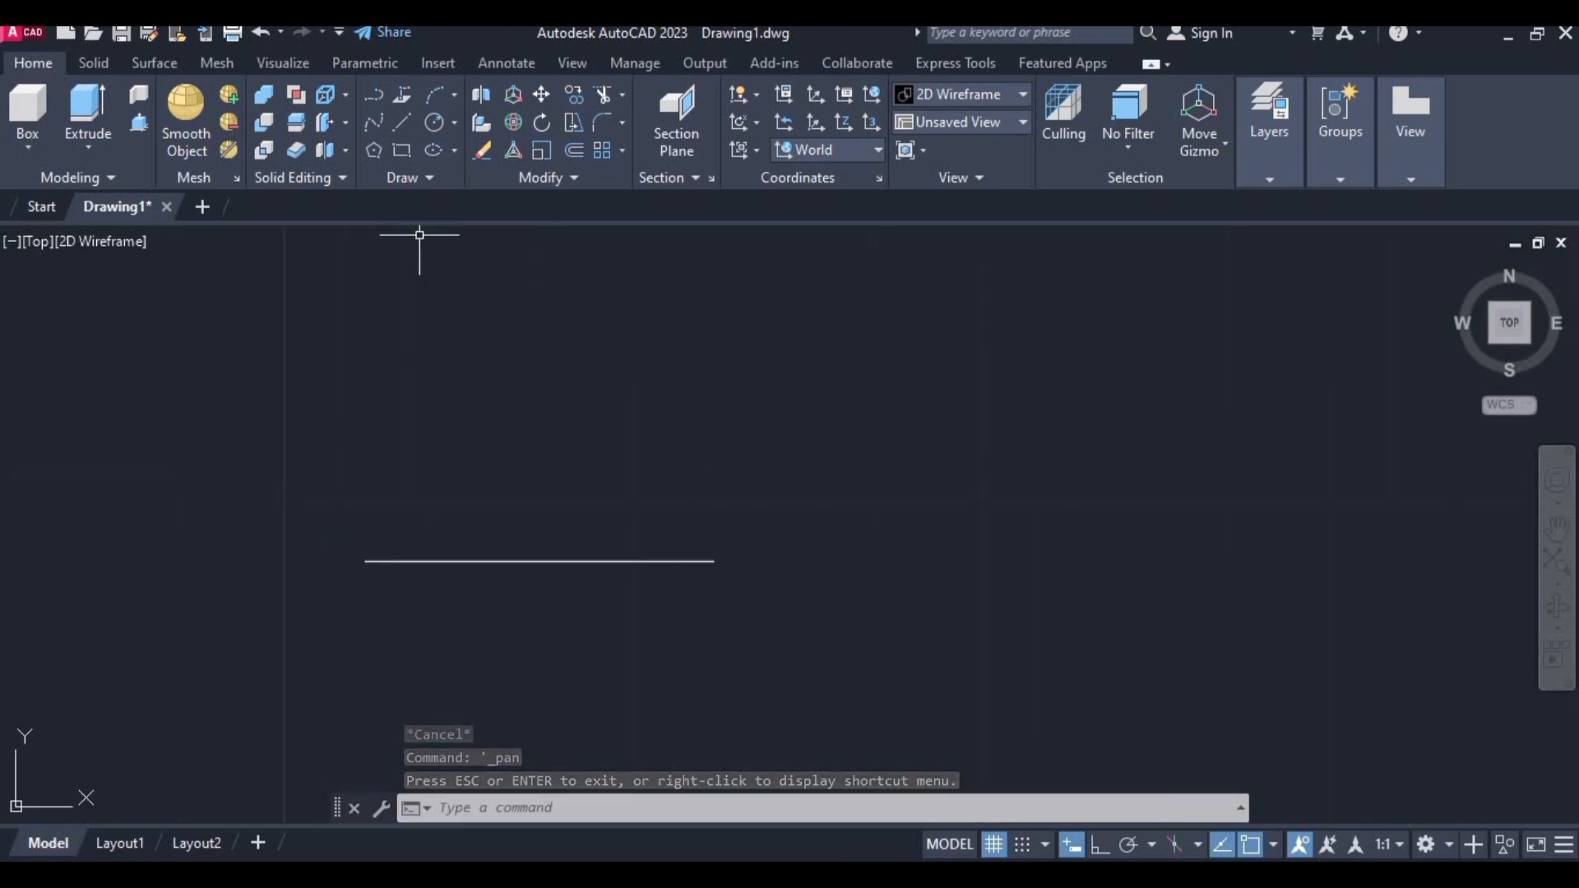
# Finish the five-sided freehand outline with the Line command and end it.
pyautogui.write('L')
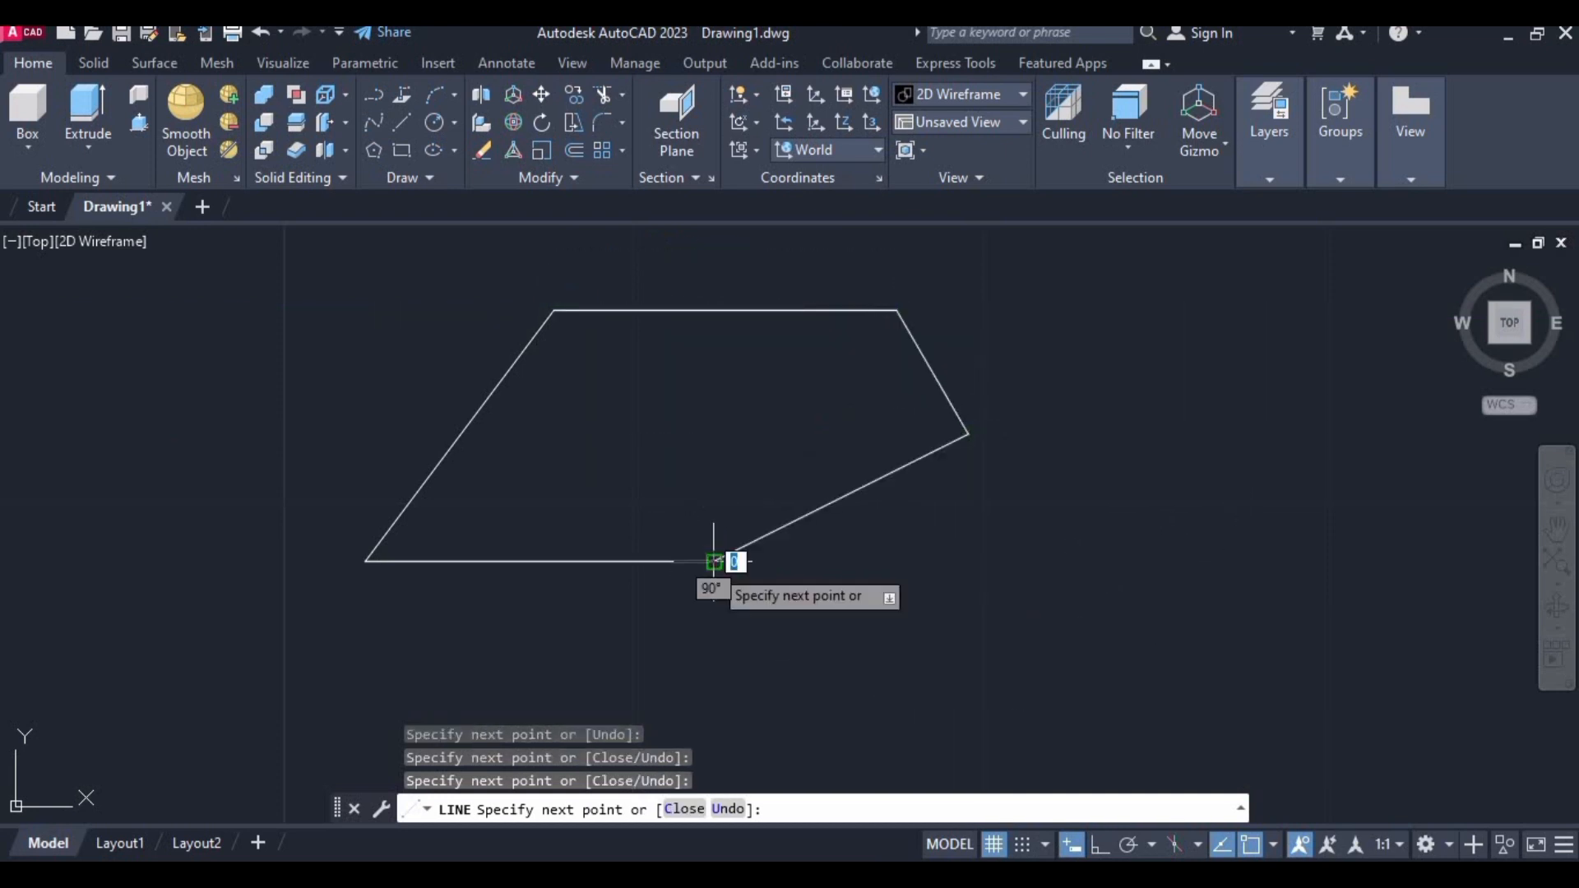
pyautogui.press('Escape')
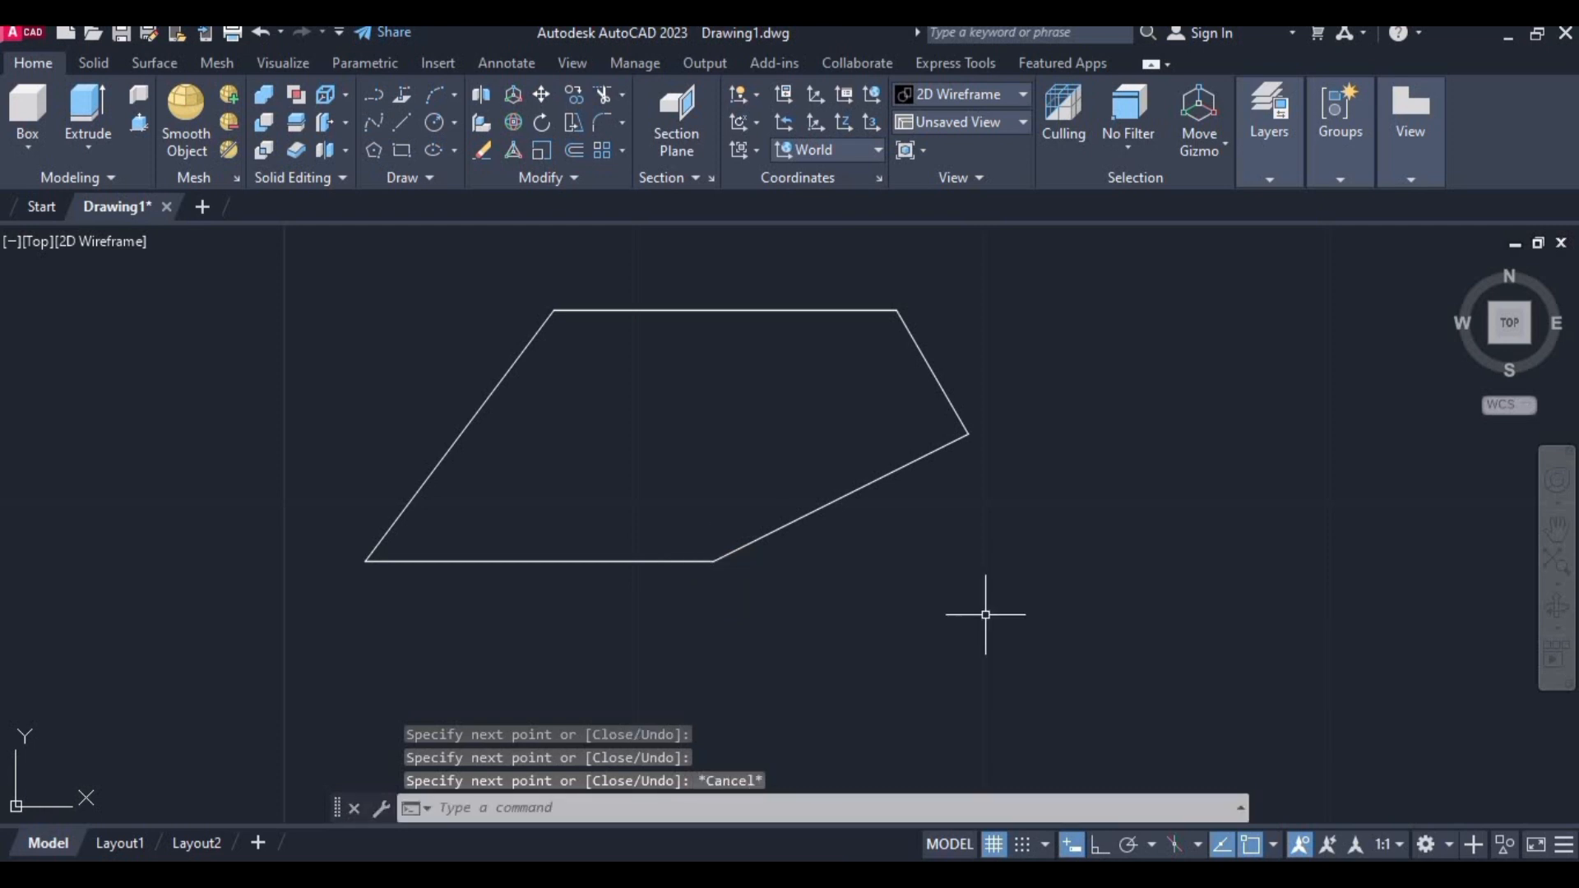
pyautogui.moveTo(979, 612)
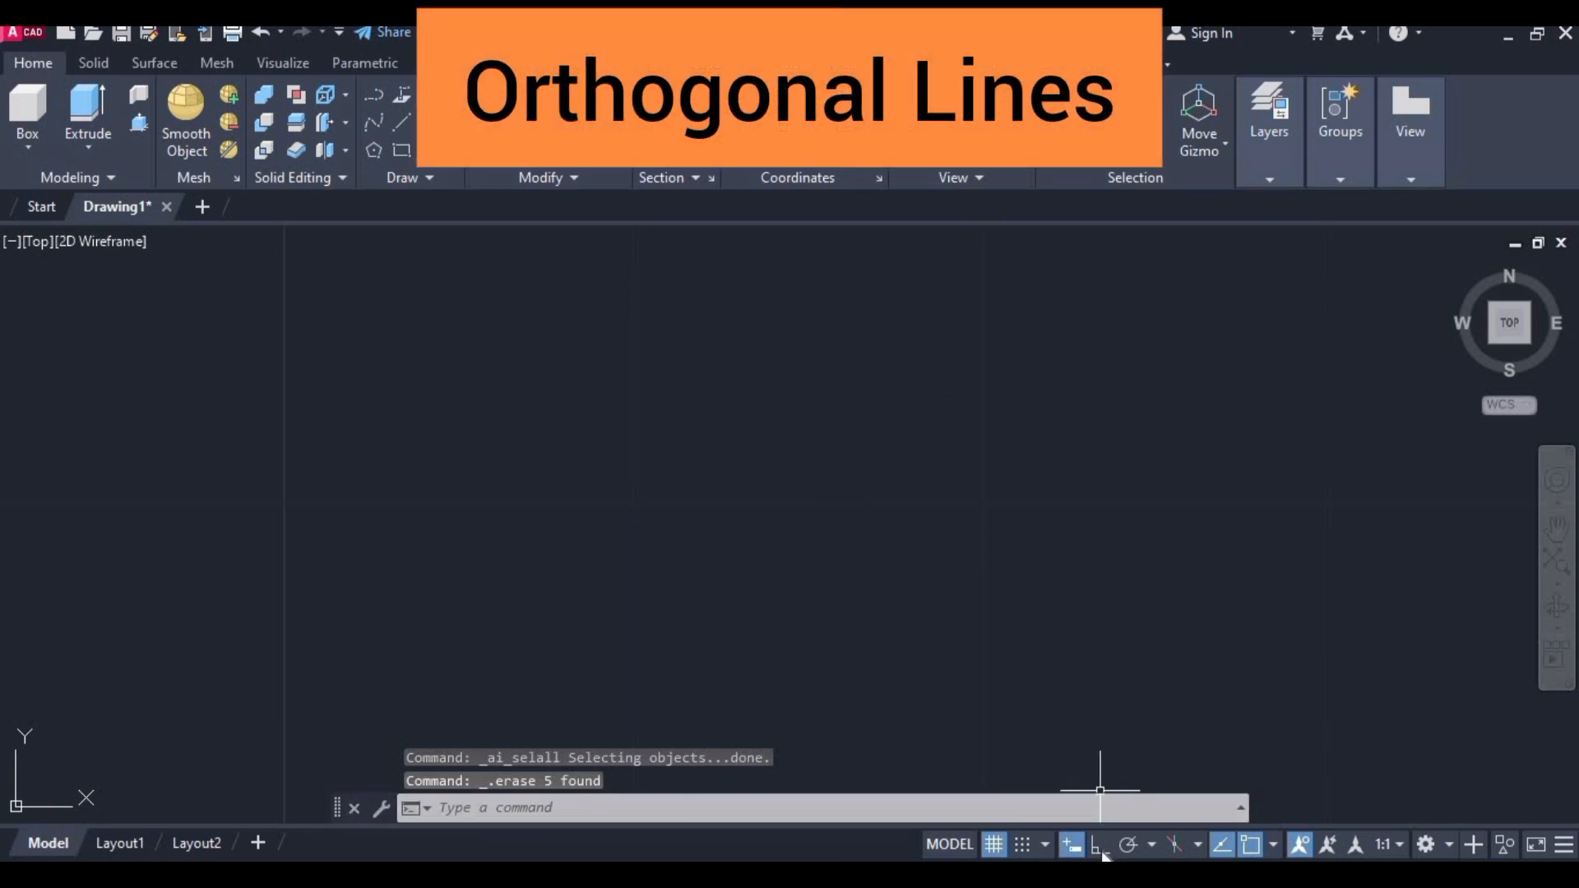
pyautogui.moveTo(1096, 844)
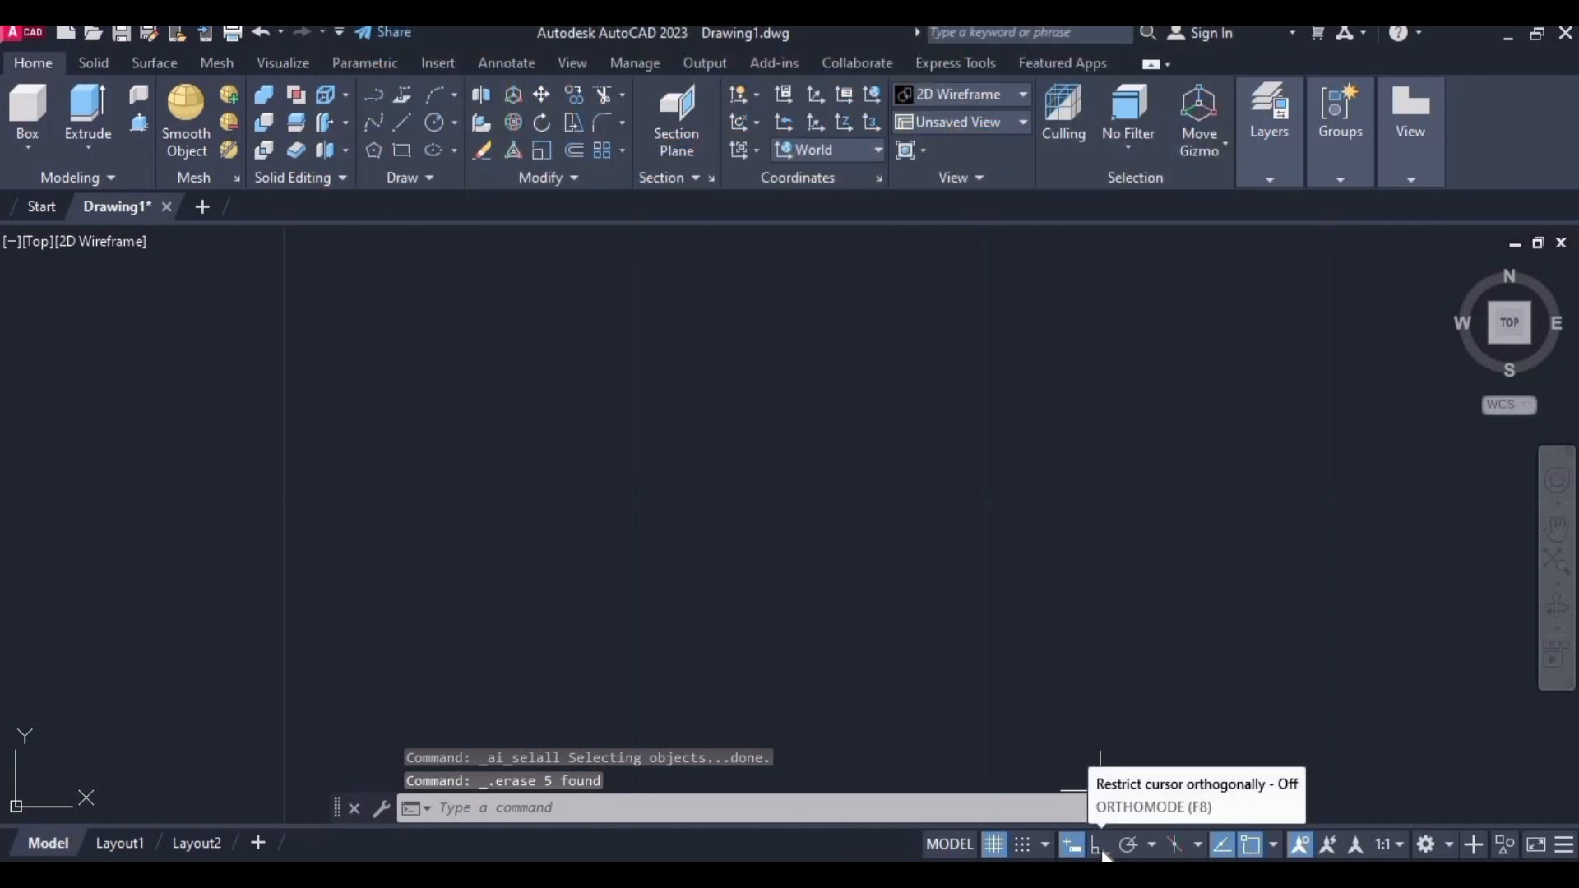
# Turn on Ortho Mode from the status bar.
pyautogui.click(1099, 845)
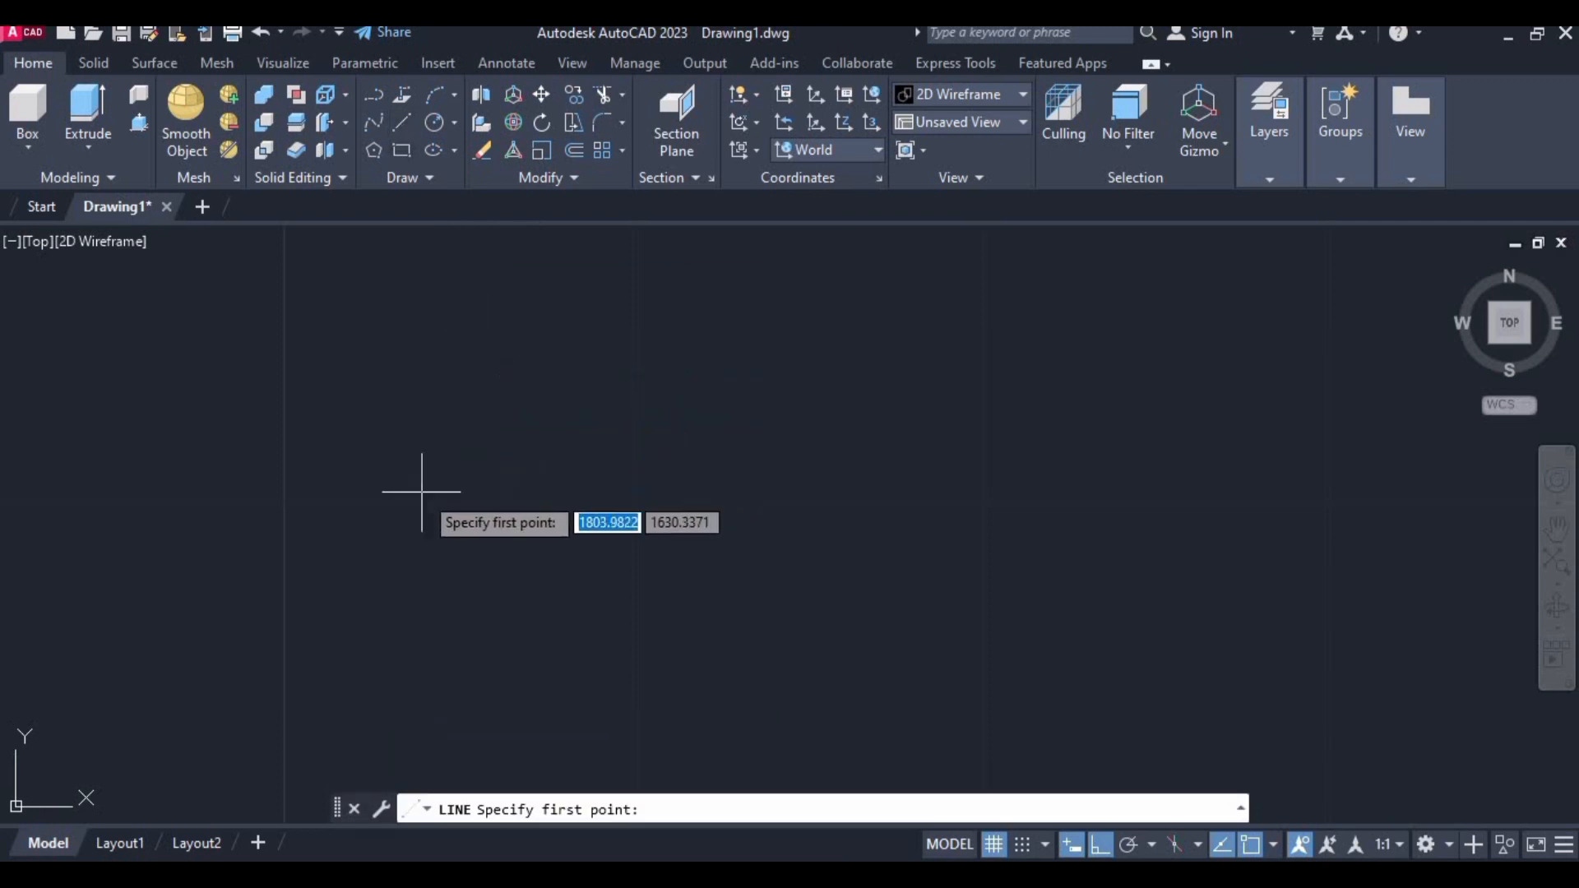
# Draw the four orthogonal rectangle sides from the first corner and end the command.
pyautogui.click(421, 490)
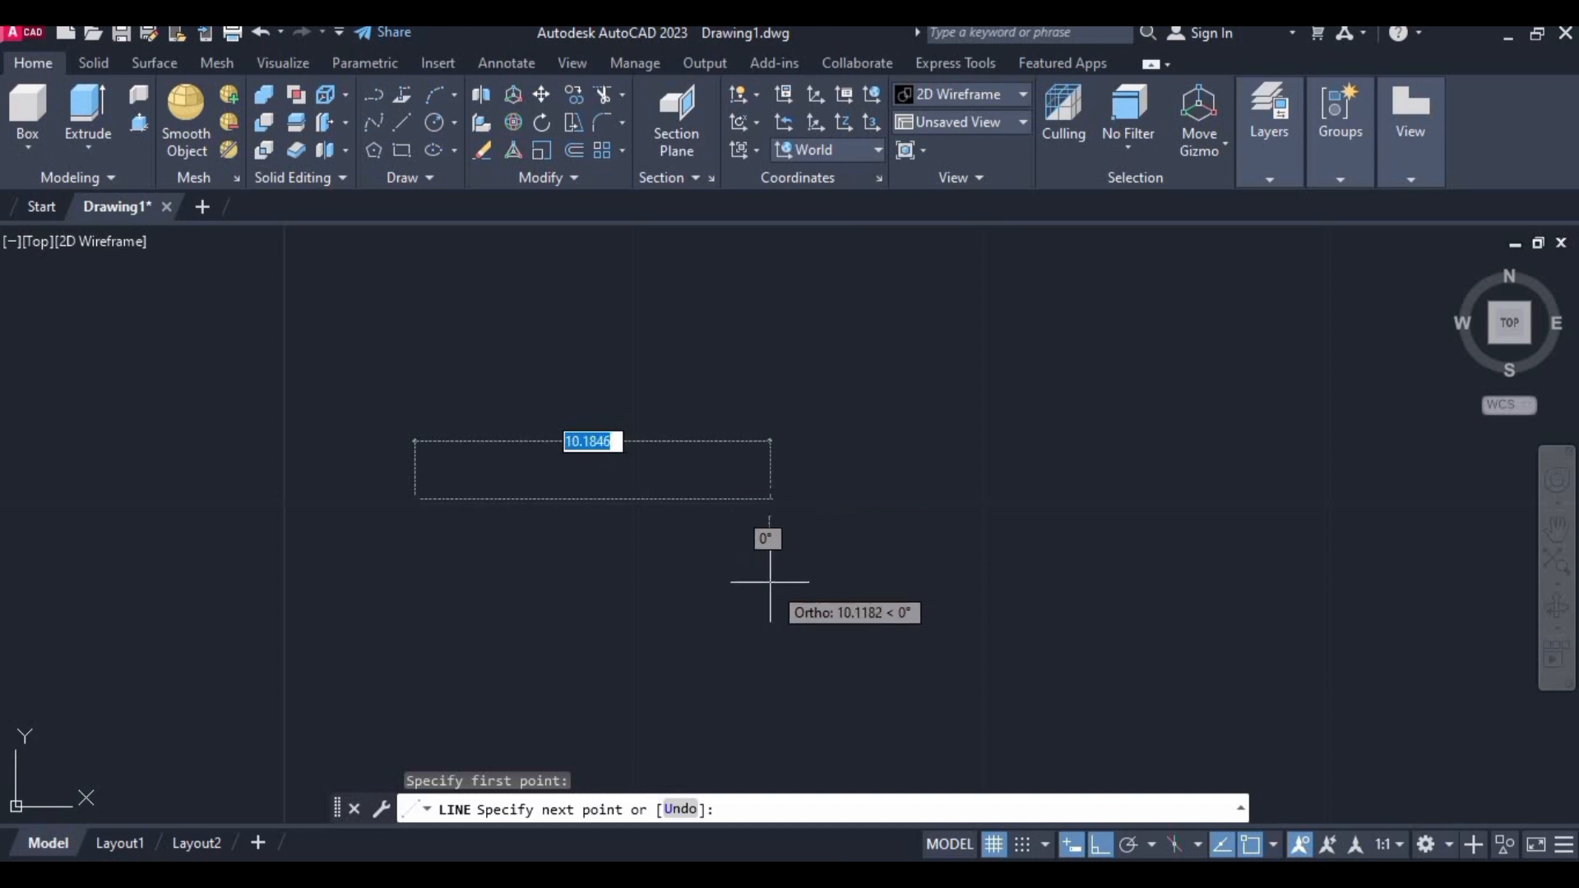
pyautogui.moveTo(791, 296)
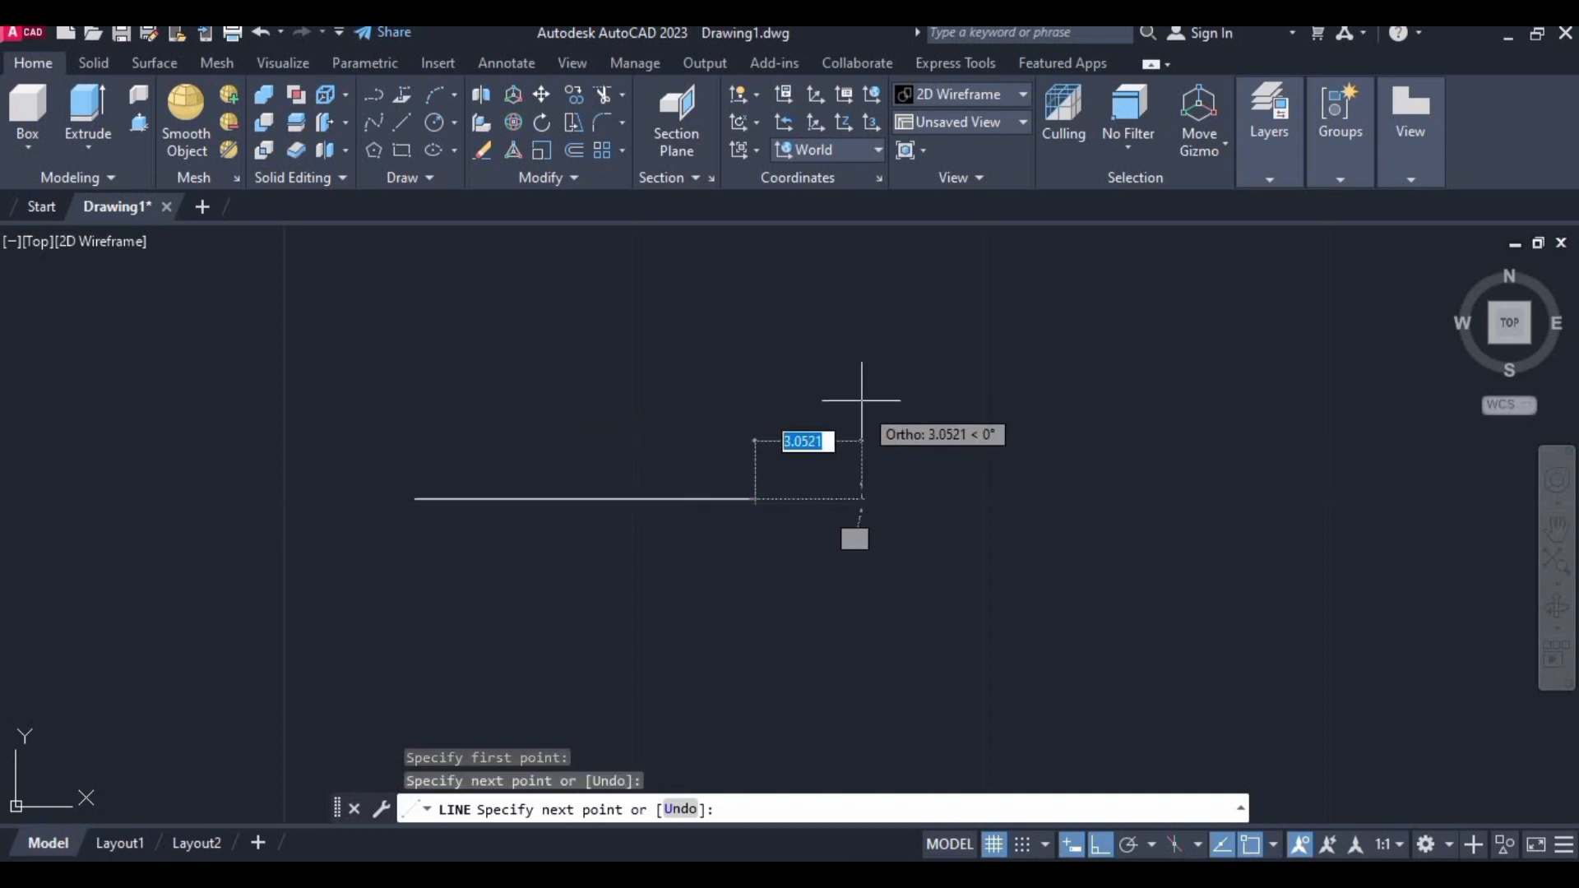
pyautogui.moveTo(791, 307)
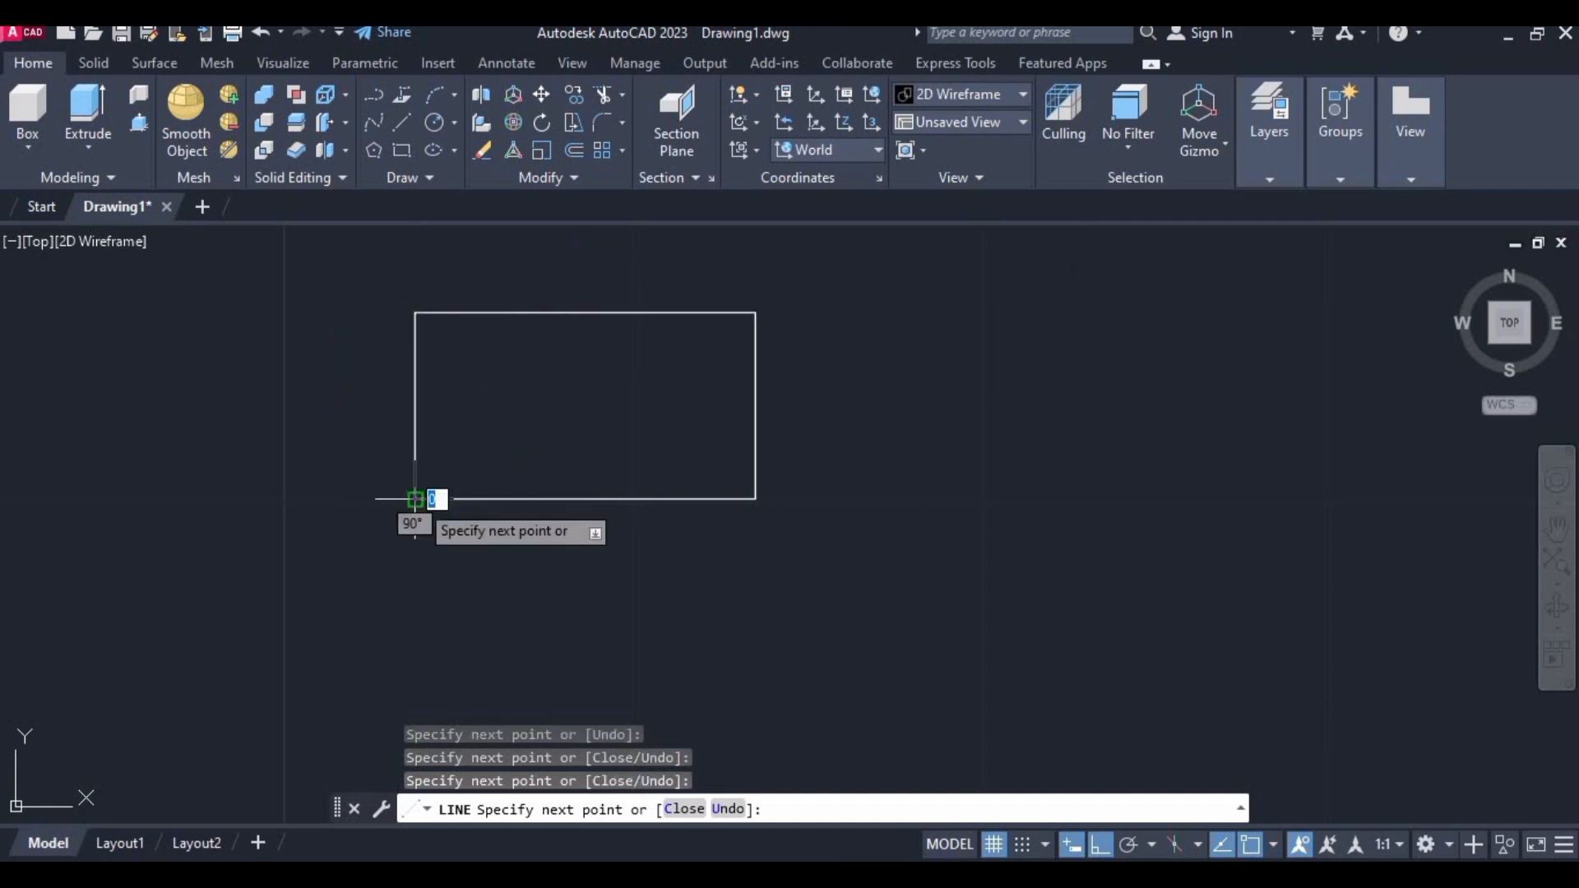
pyautogui.press('Escape')
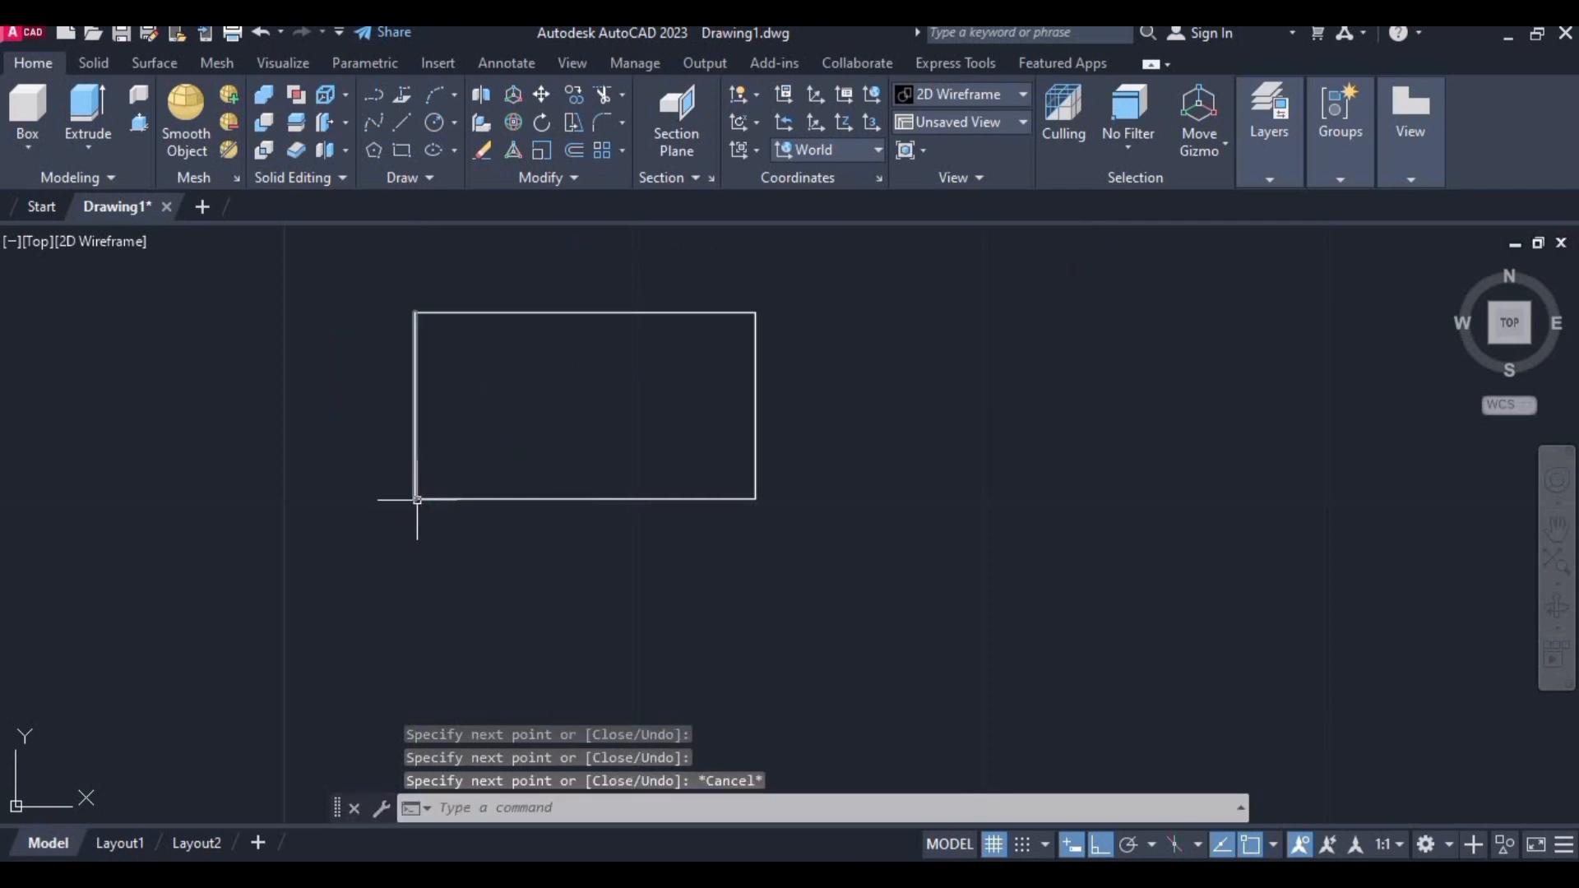
pyautogui.moveTo(968, 525)
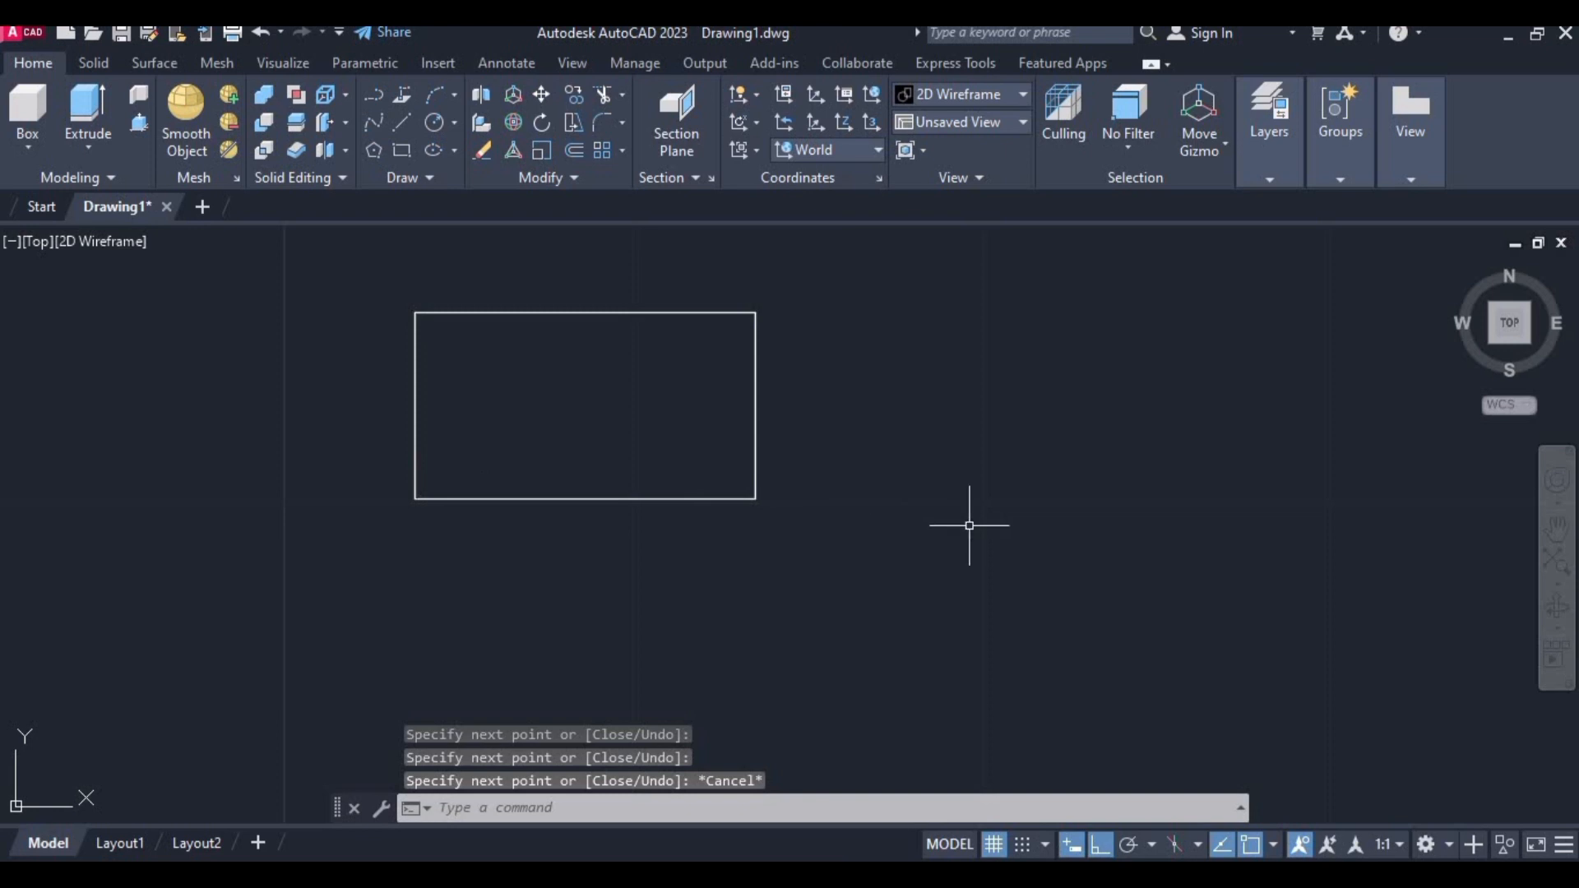
# Clear the rectangle and start a new line of length 10 from a fresh start point.
pyautogui.press('ctrl+a')
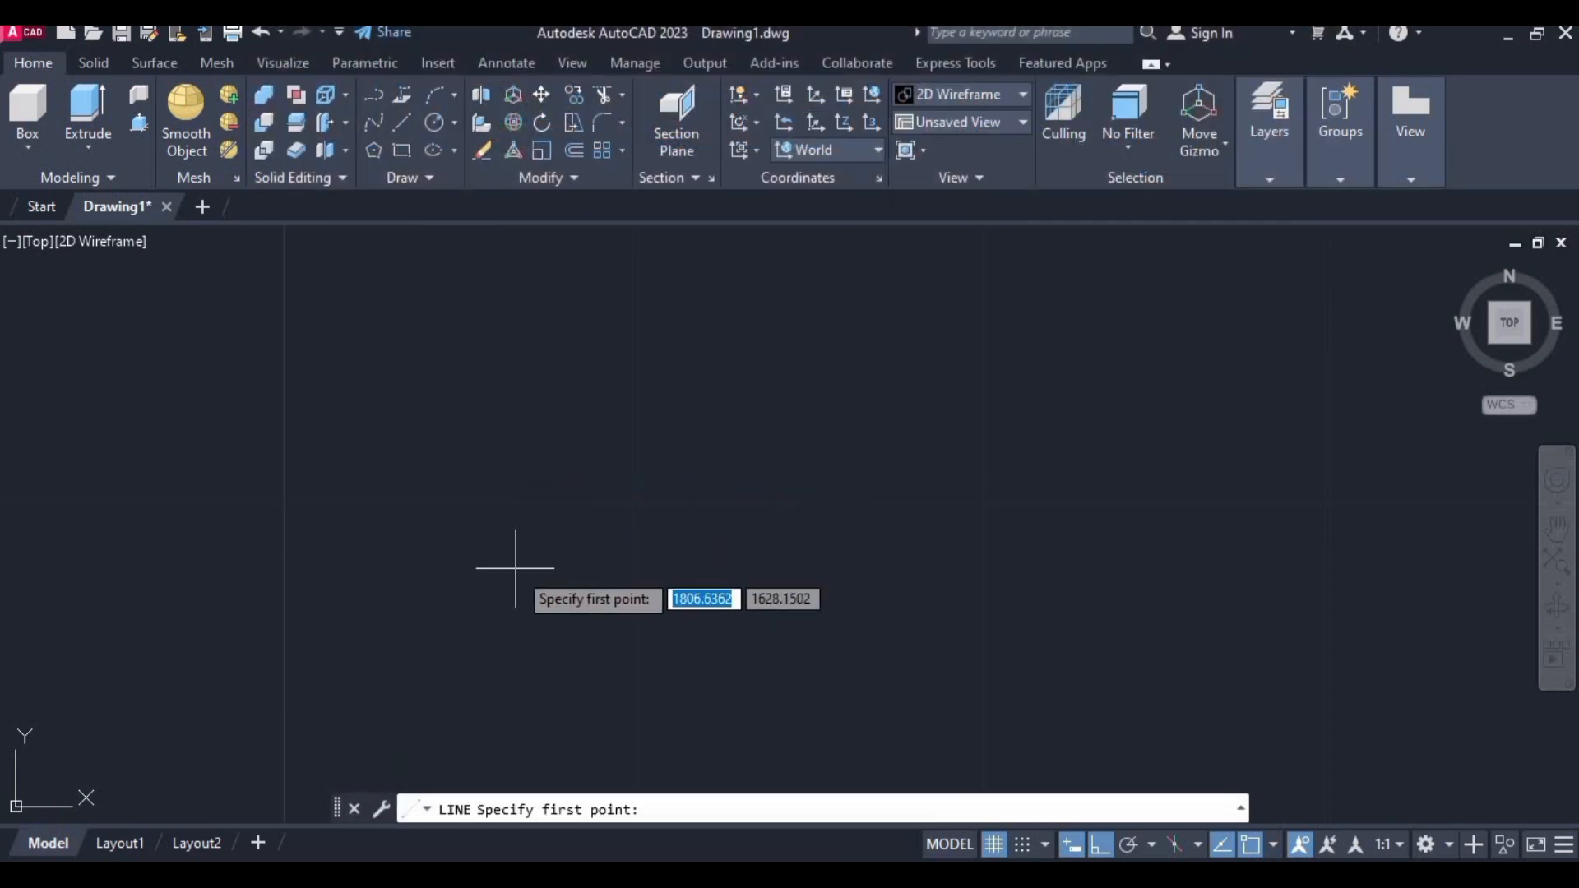
pyautogui.click(515, 564)
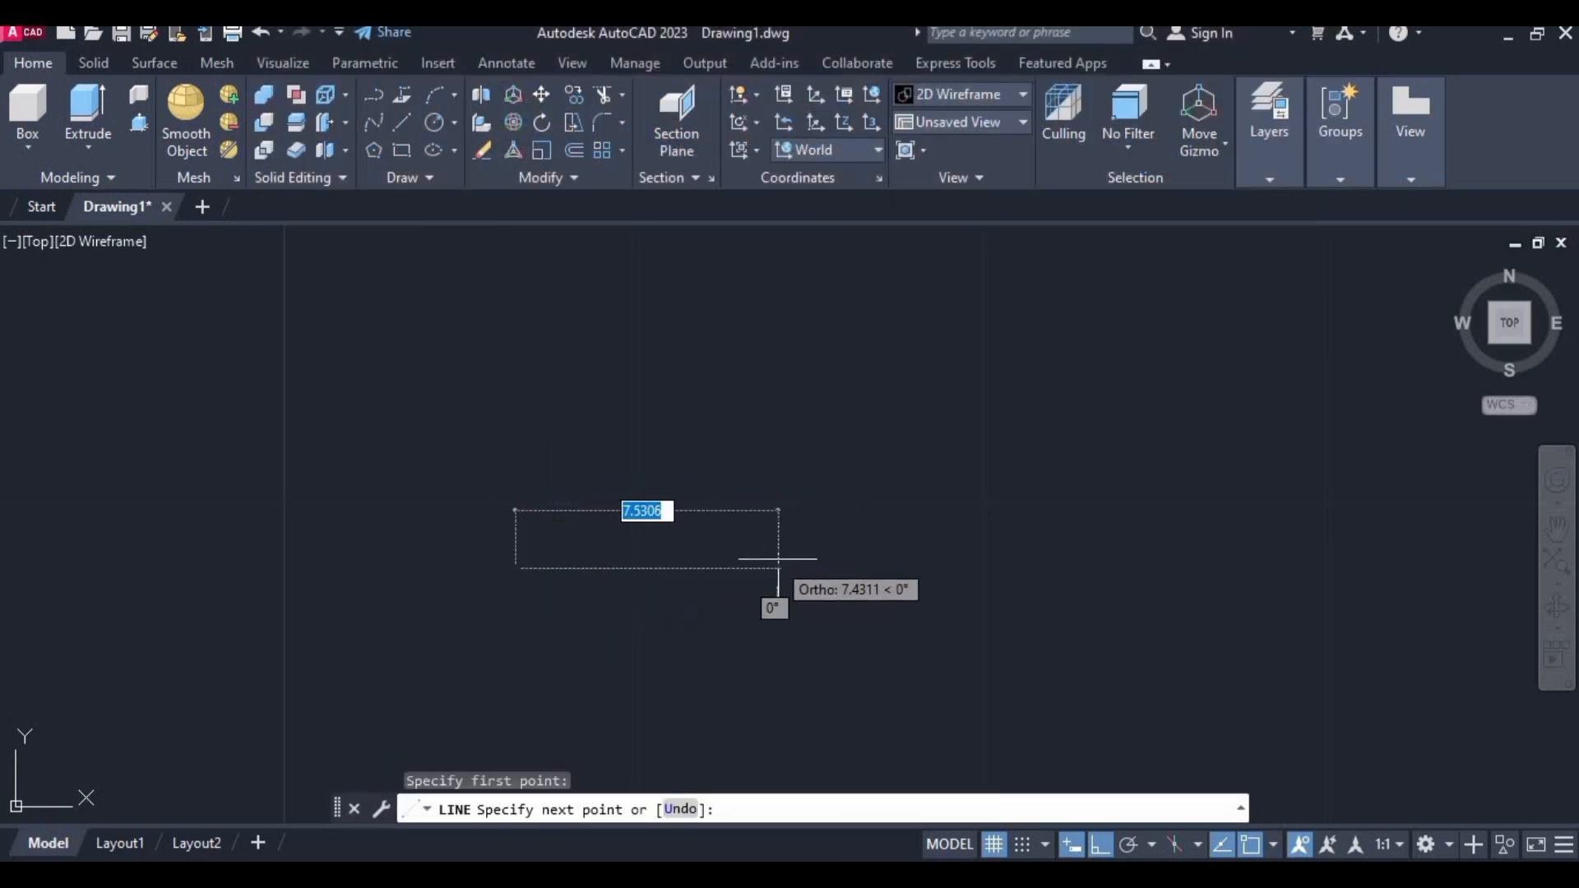
pyautogui.moveTo(816, 569)
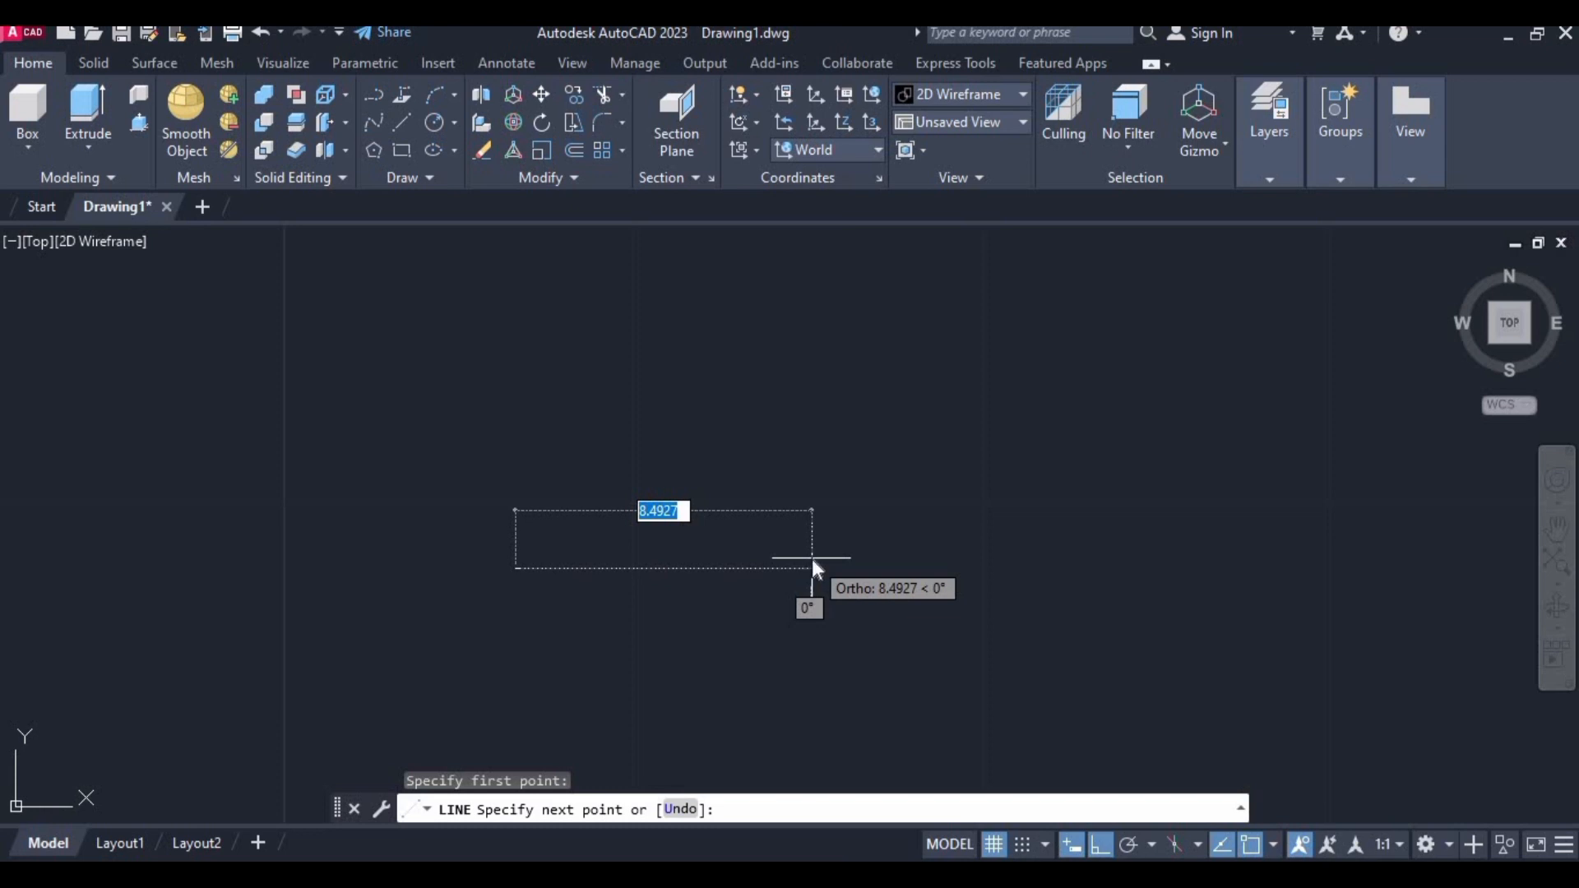
pyautogui.write('10')
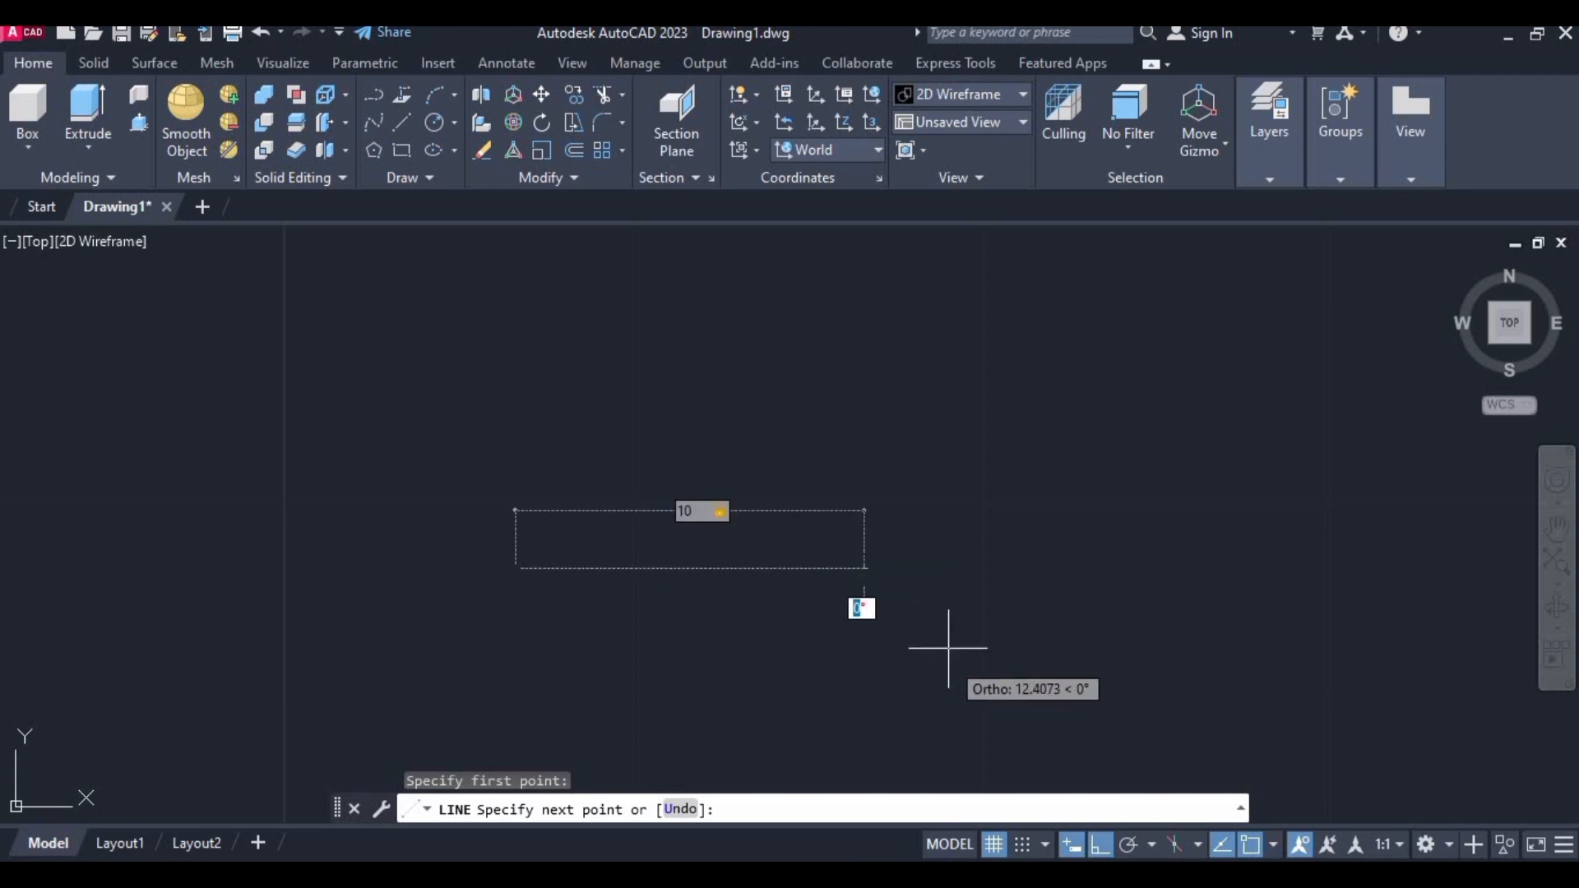
pyautogui.moveTo(833, 630)
pyautogui.write('30')
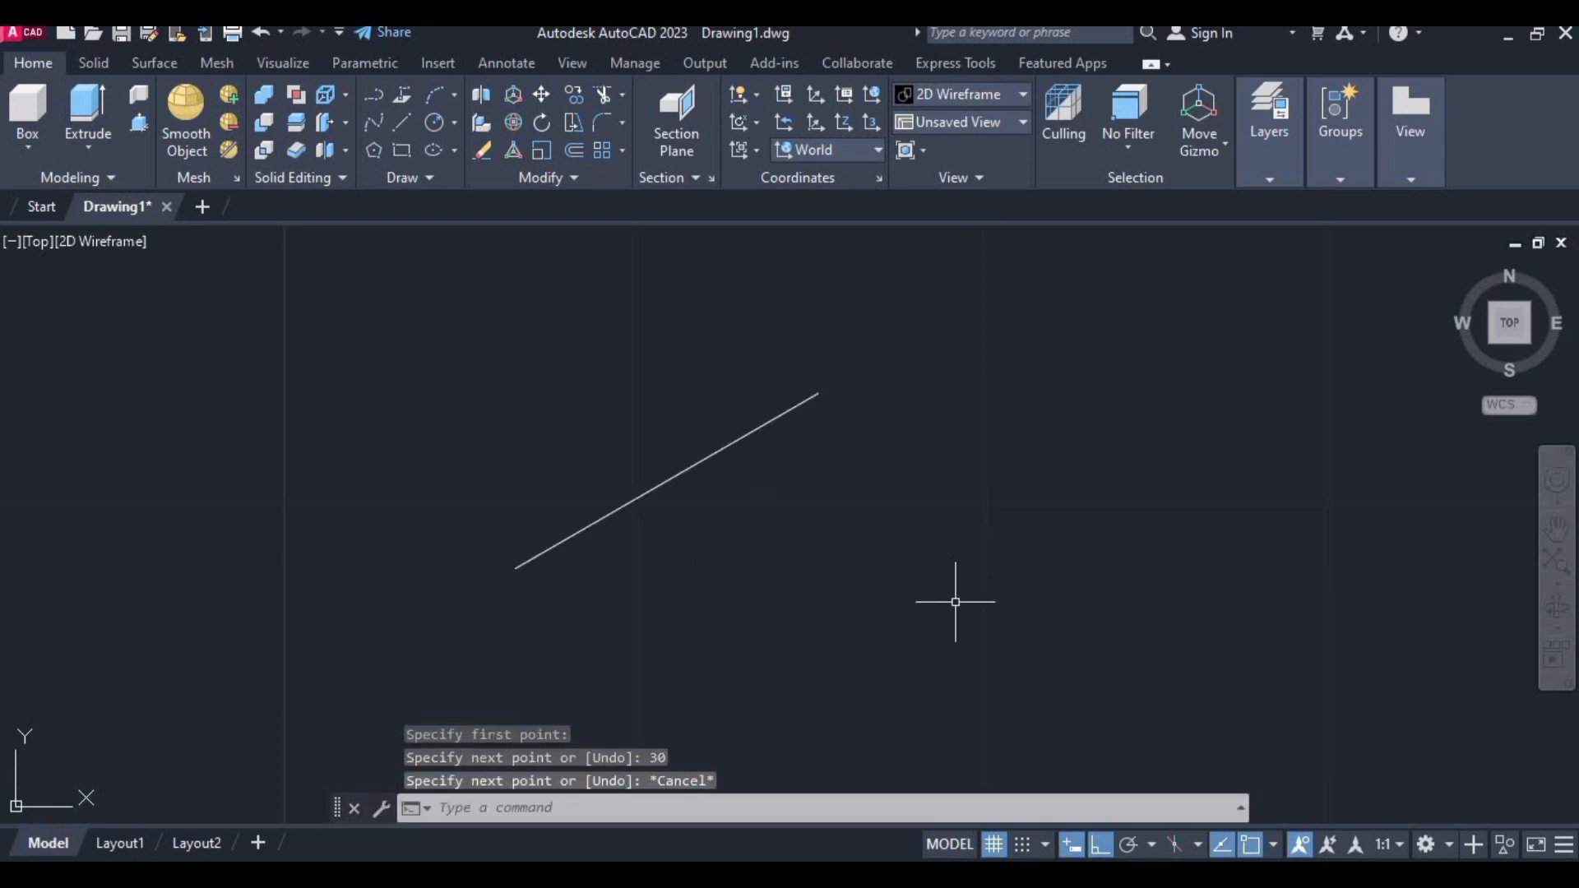
pyautogui.moveTo(848, 450)
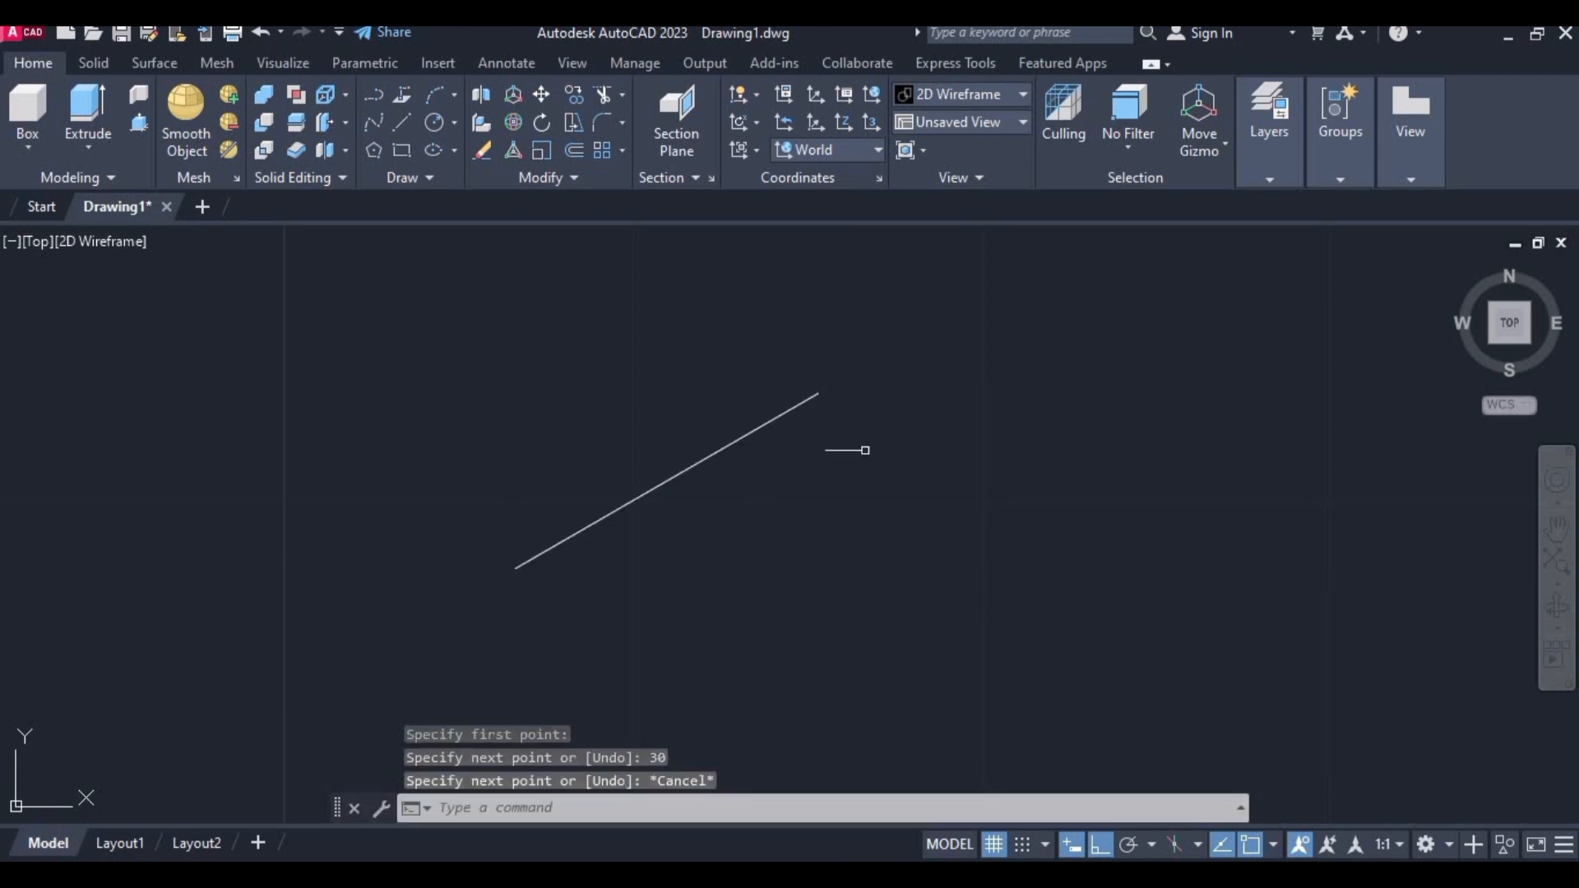
pyautogui.moveTo(486, 484)
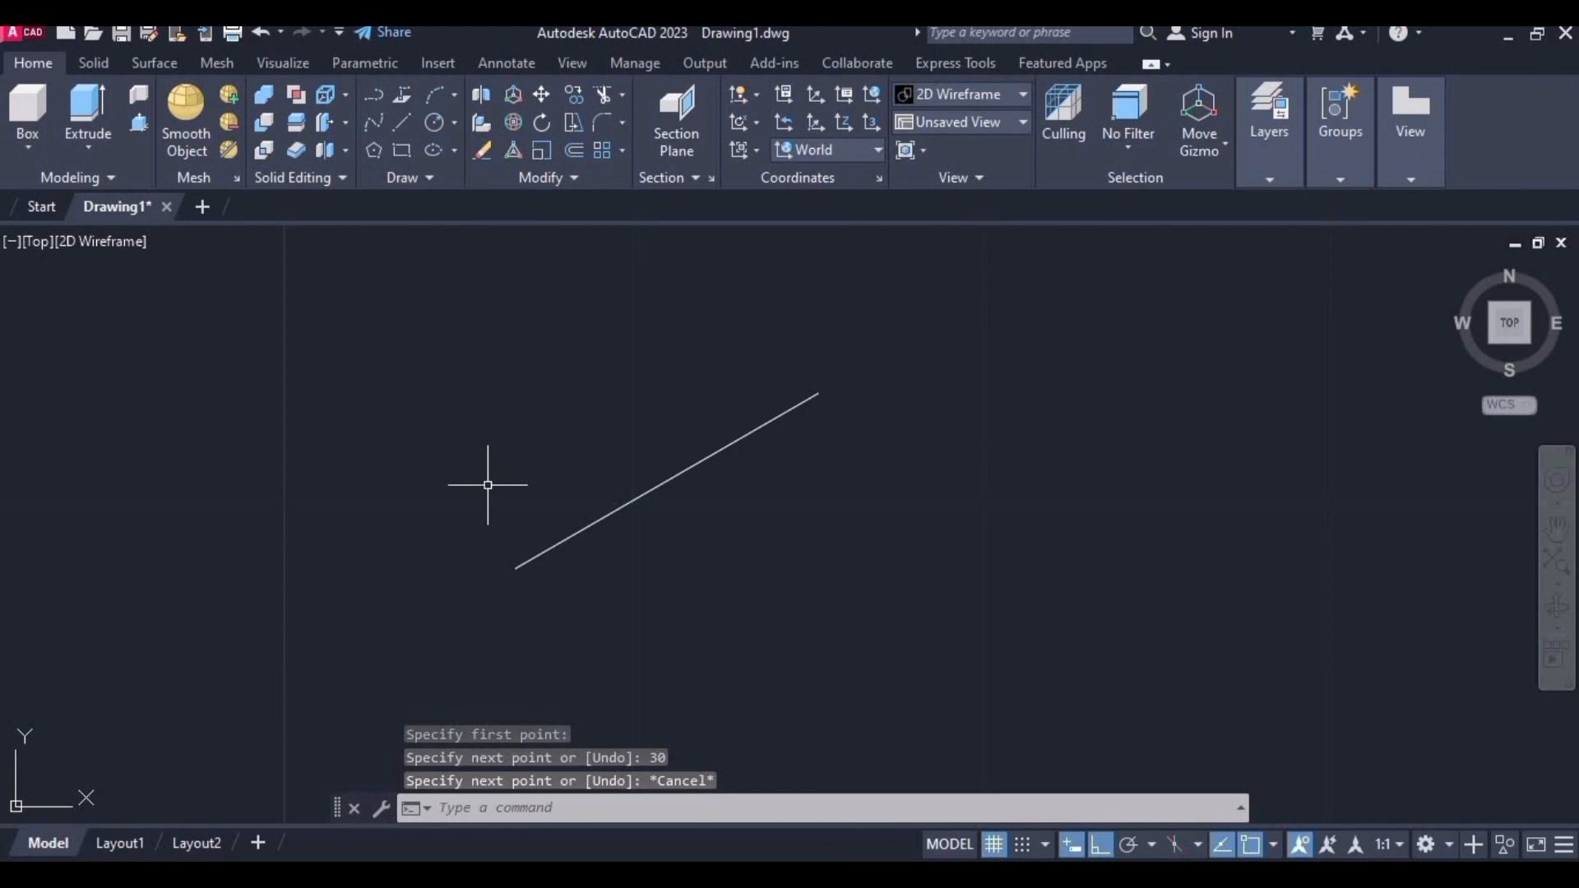